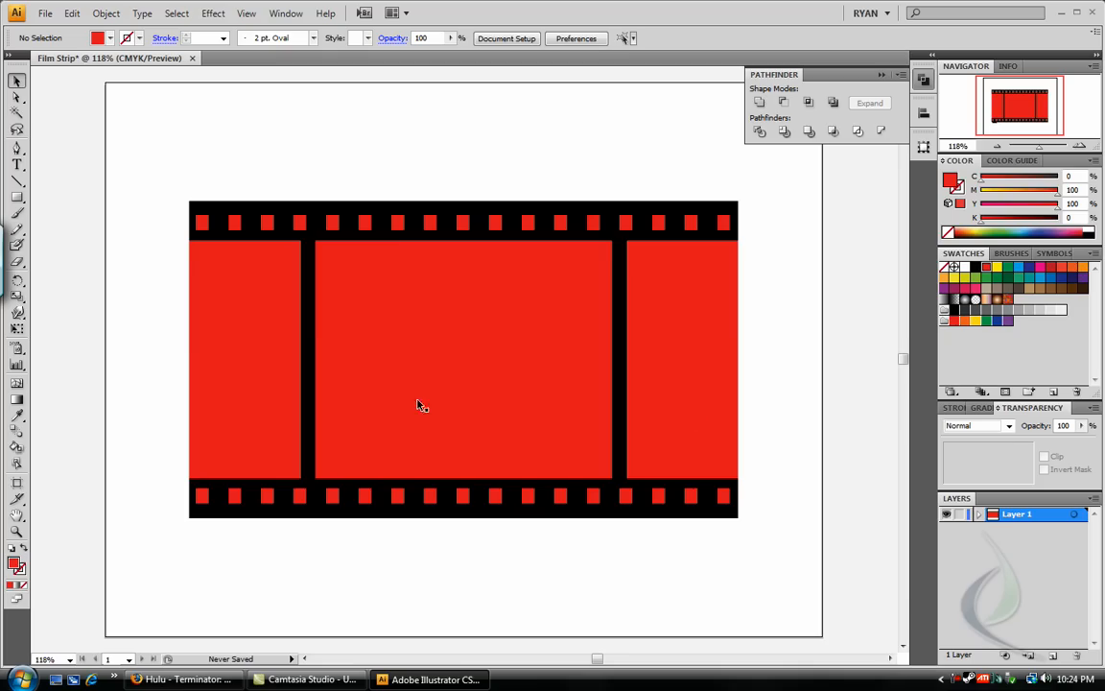
pyautogui.moveTo(66, 154)
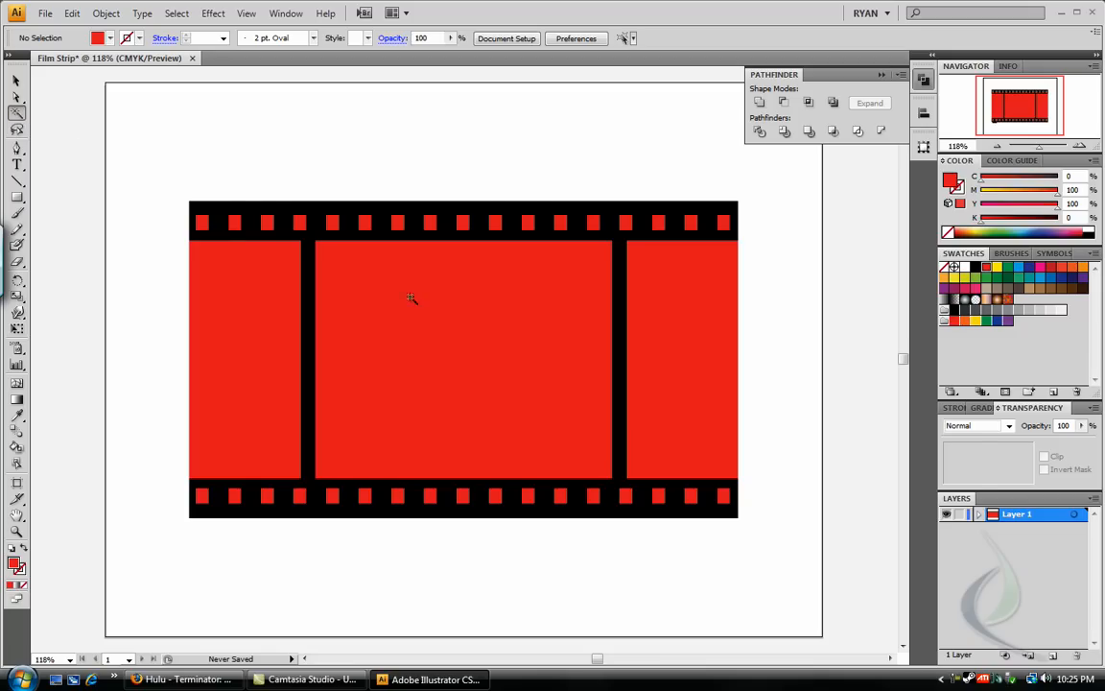
# Select all the filmstrip artwork so its red frames can be recoloured light gray.
pyautogui.press('ctrl+a')
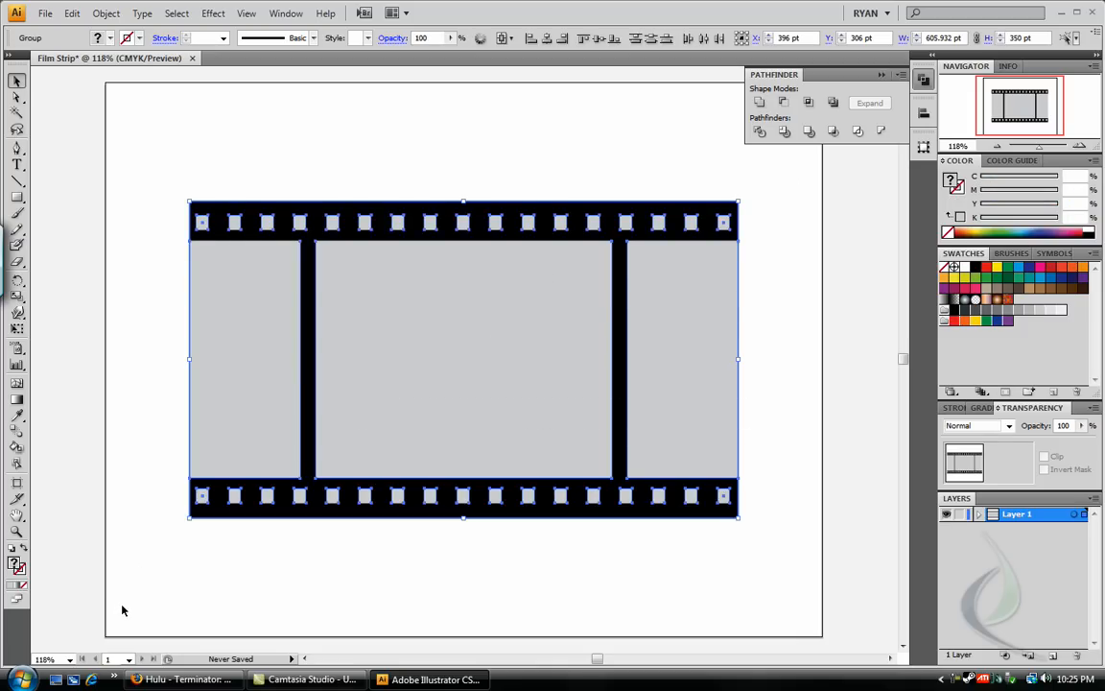
pyautogui.moveTo(182, 573)
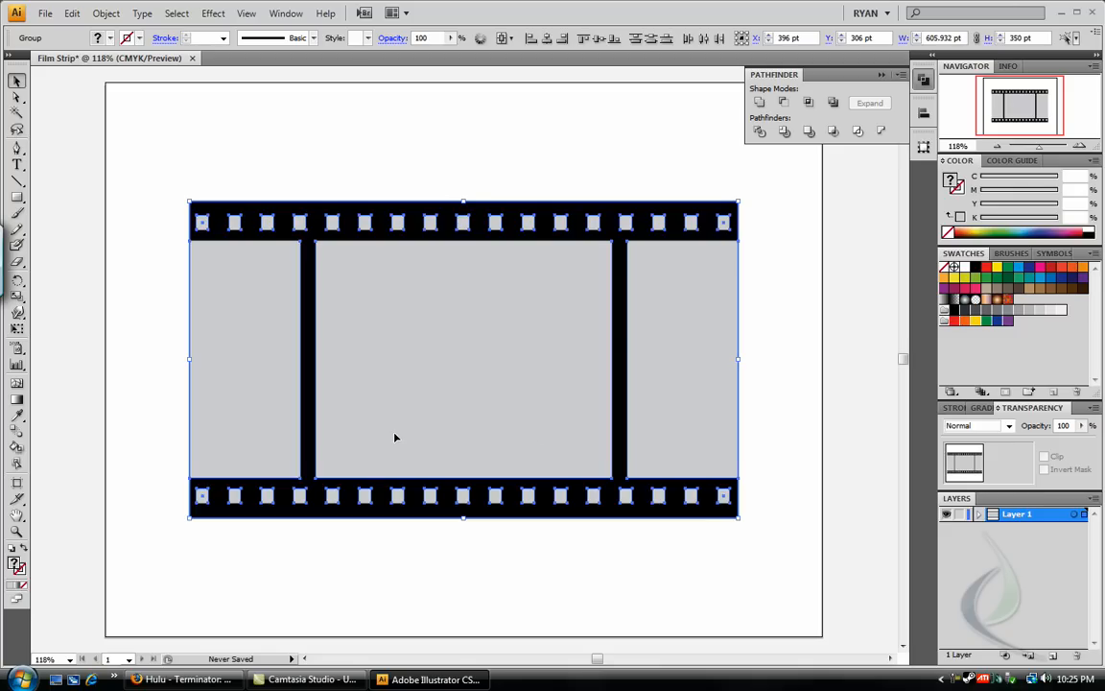
pyautogui.moveTo(133, 195)
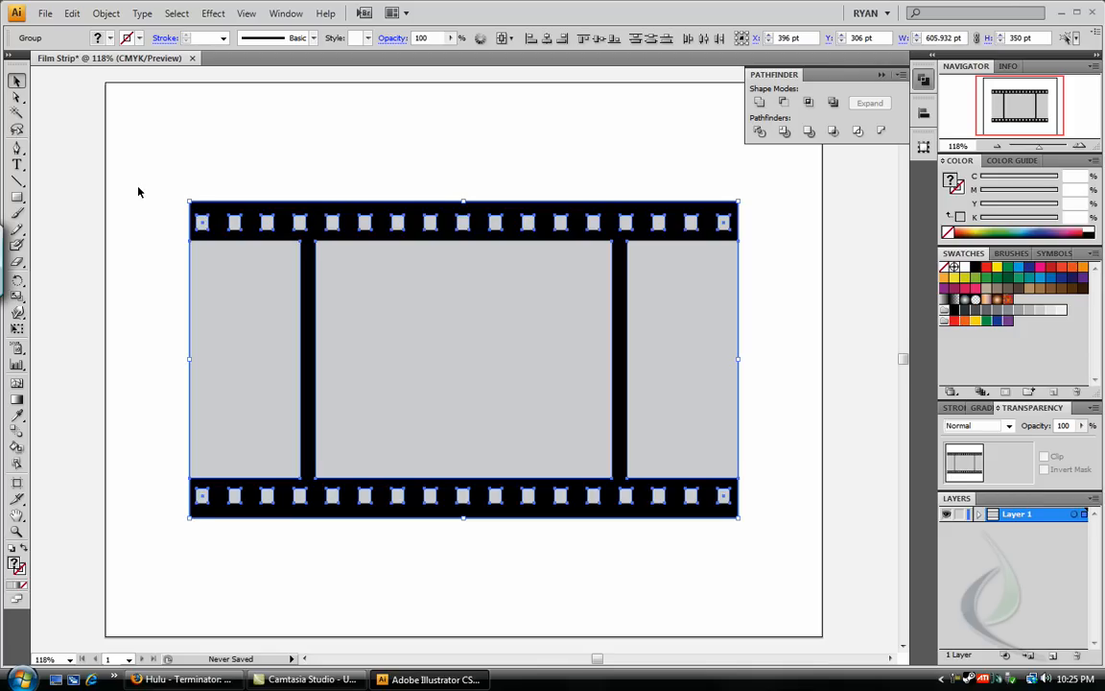
pyautogui.moveTo(438, 337)
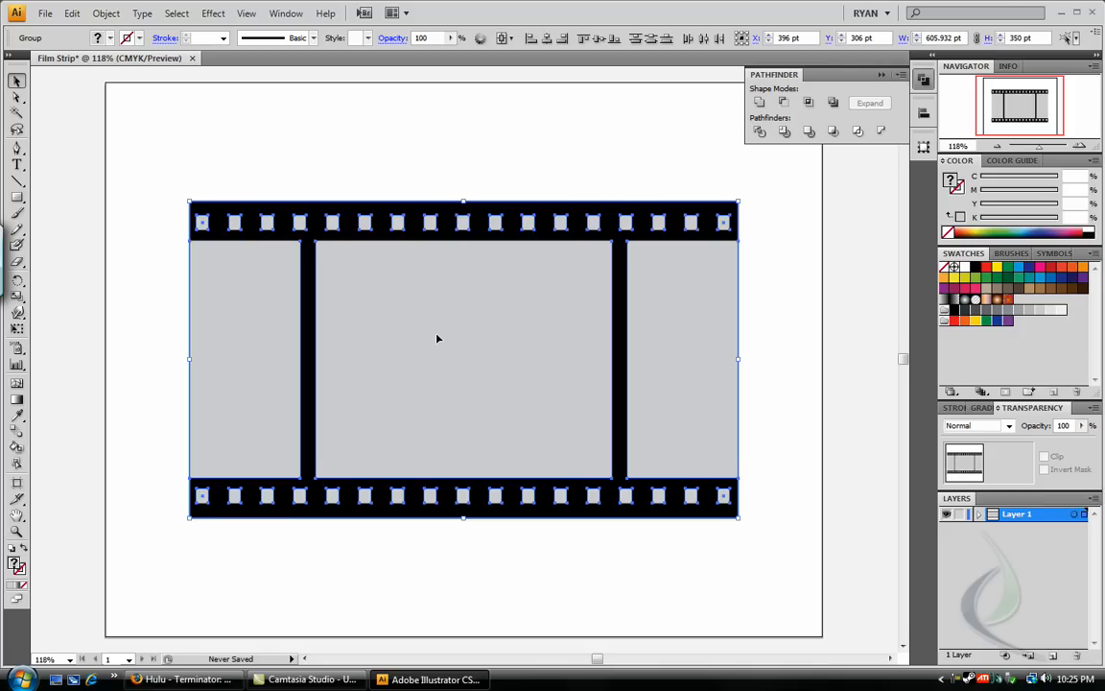
pyautogui.moveTo(777, 568)
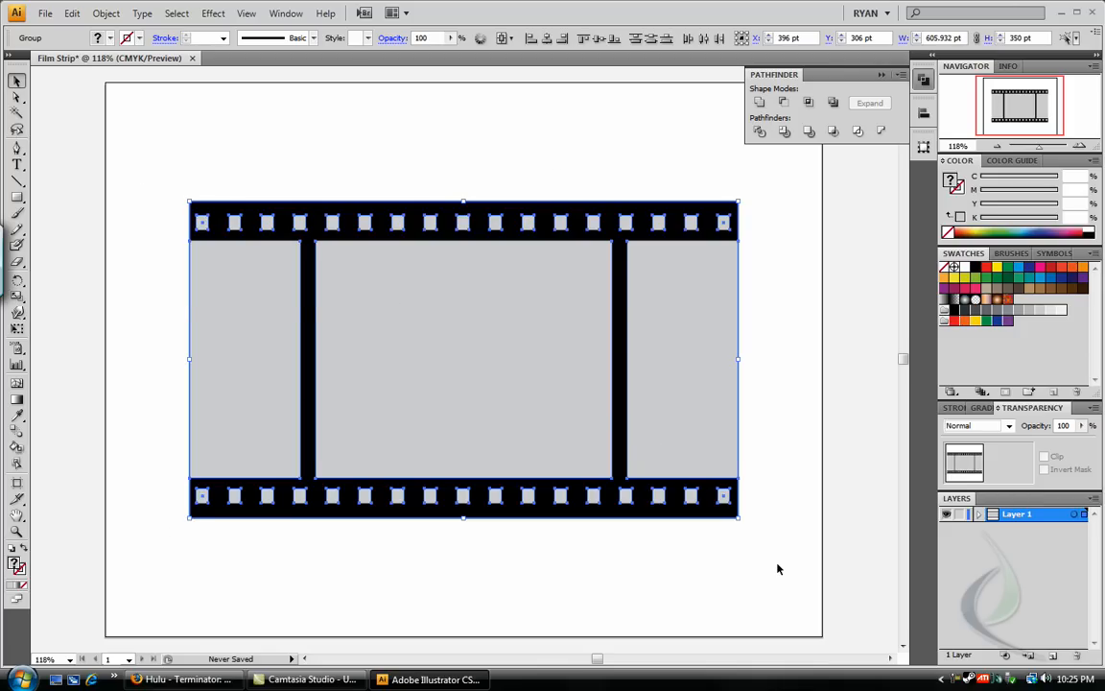
# Group the selected filmstrip parts into one object via the context menu.
pyautogui.rightClick(440, 363)
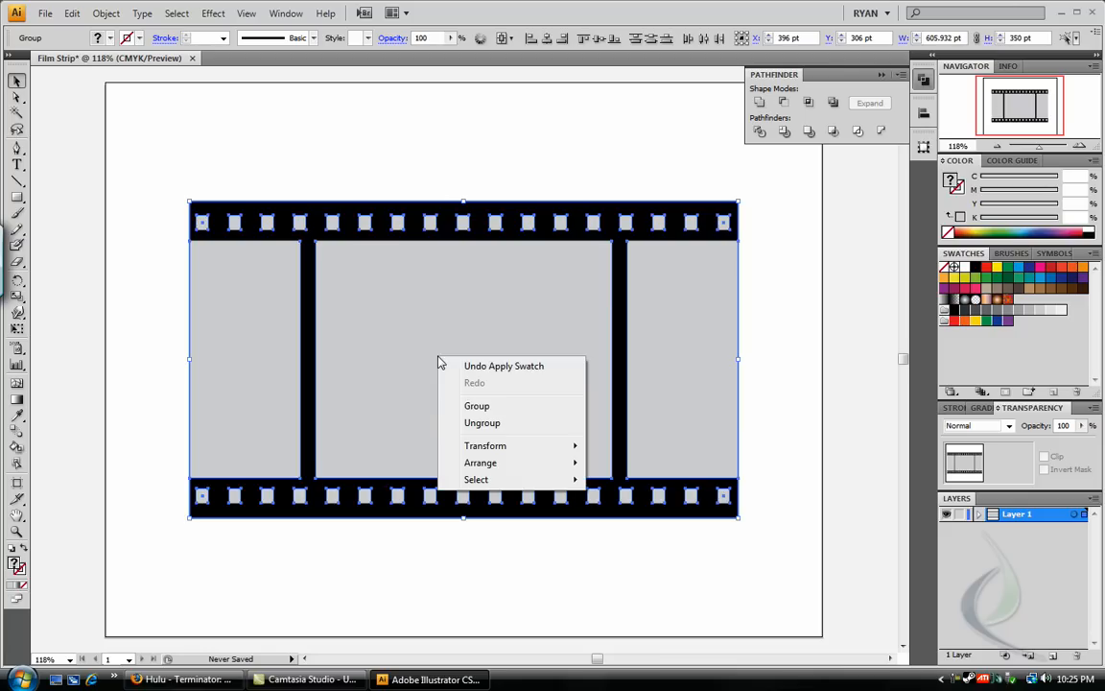
pyautogui.moveTo(476, 407)
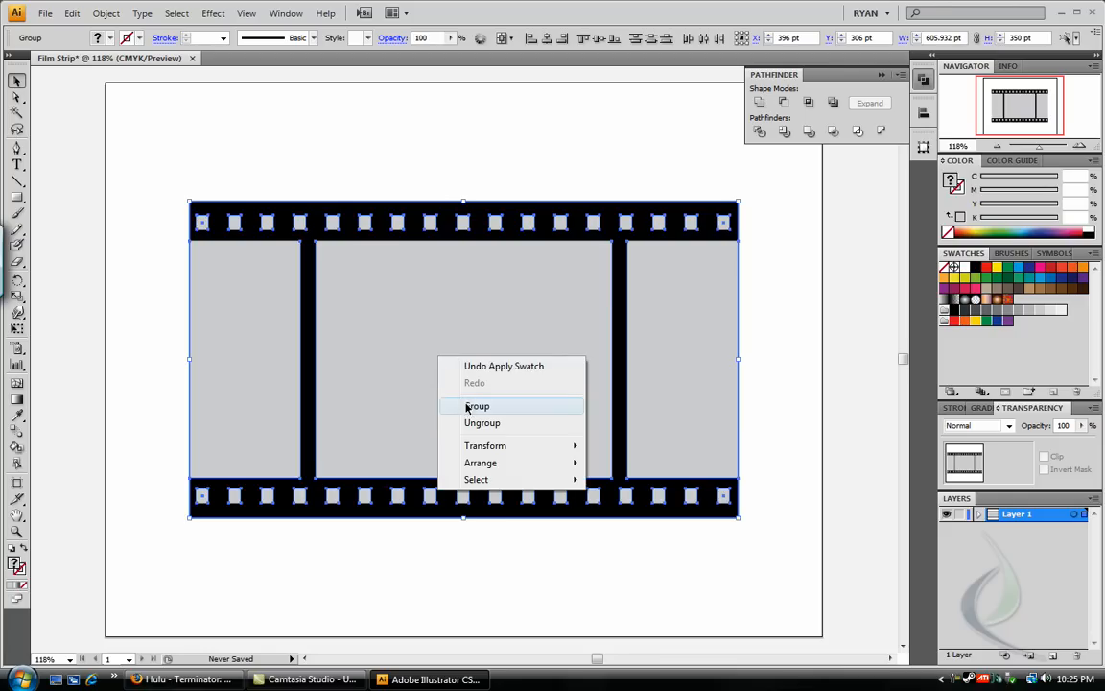
pyautogui.click(476, 407)
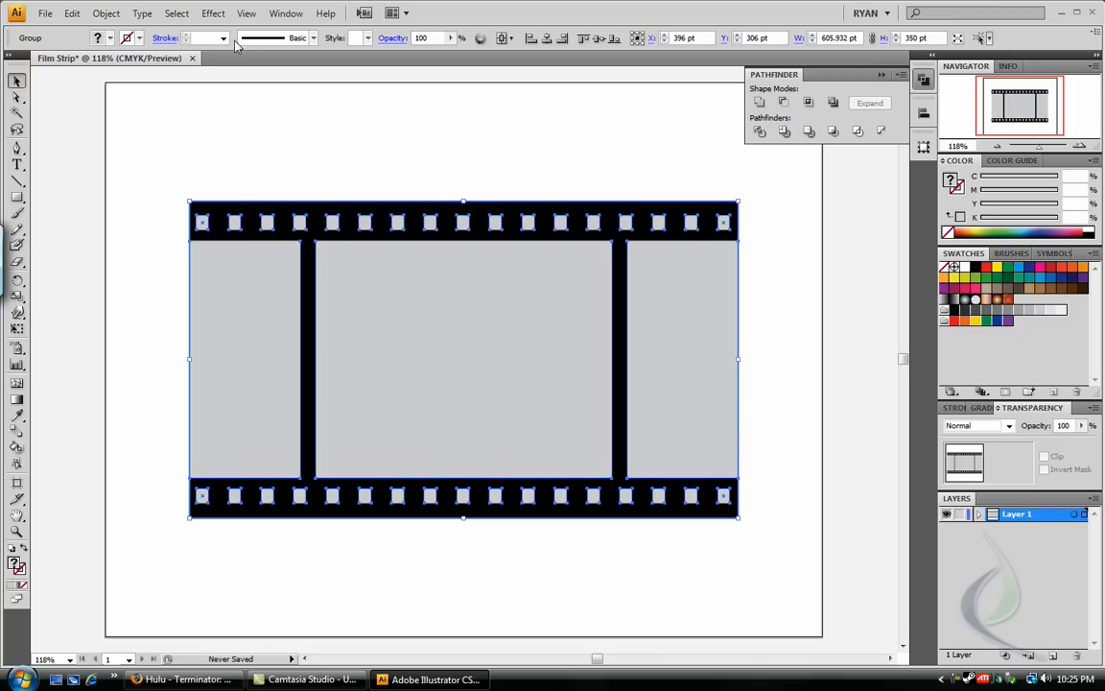
# Choose the Flag warp effect for the grouped filmstrip, opening its Warp Options.
pyautogui.click(213, 12)
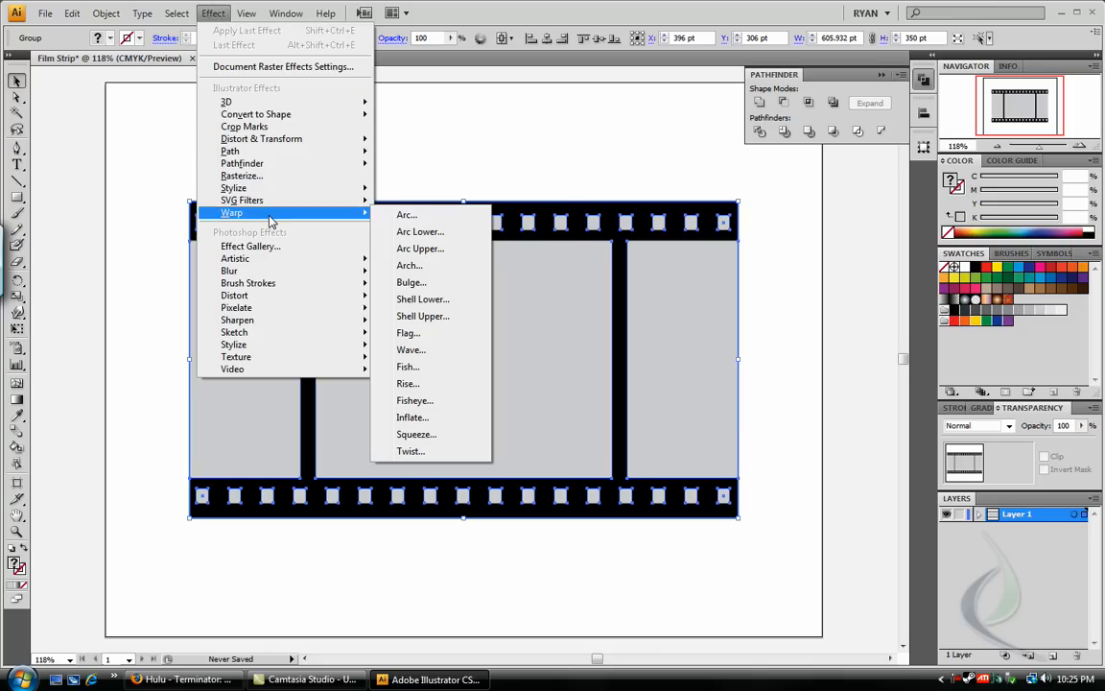
pyautogui.moveTo(272, 223)
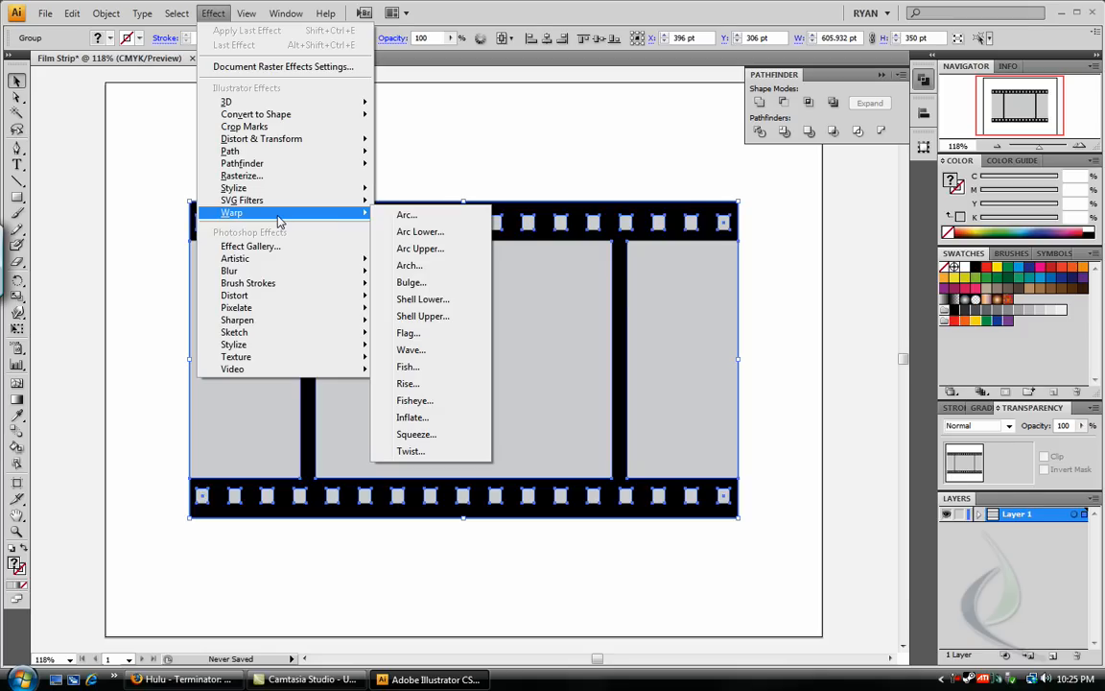
pyautogui.moveTo(453, 201)
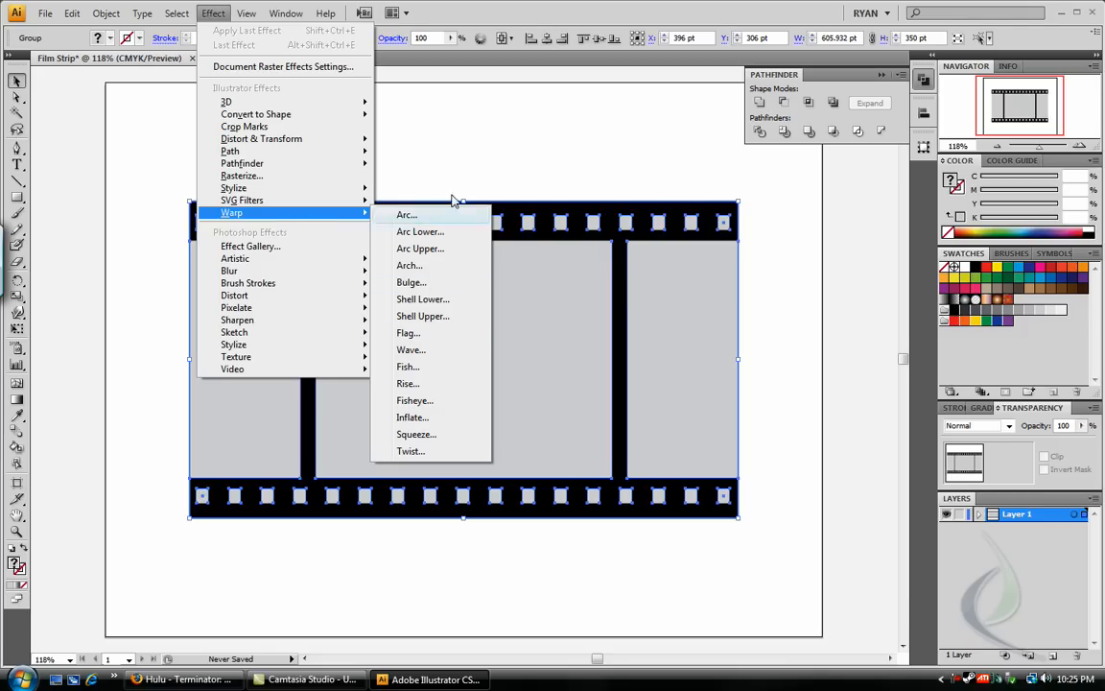
pyautogui.moveTo(457, 314)
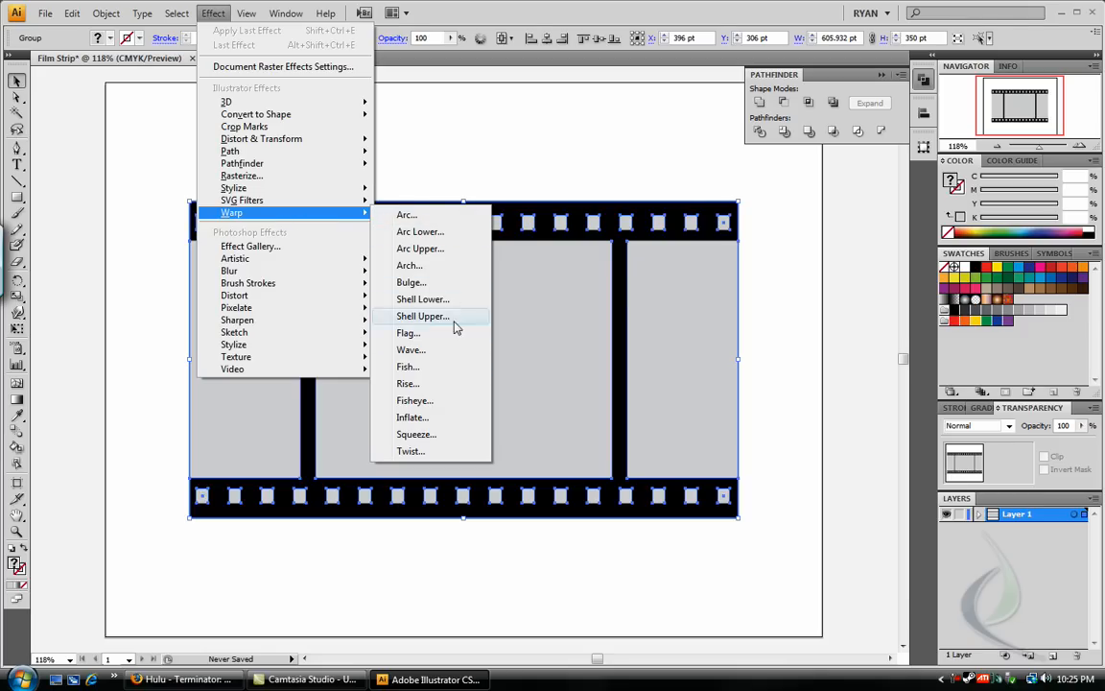
pyautogui.moveTo(409, 334)
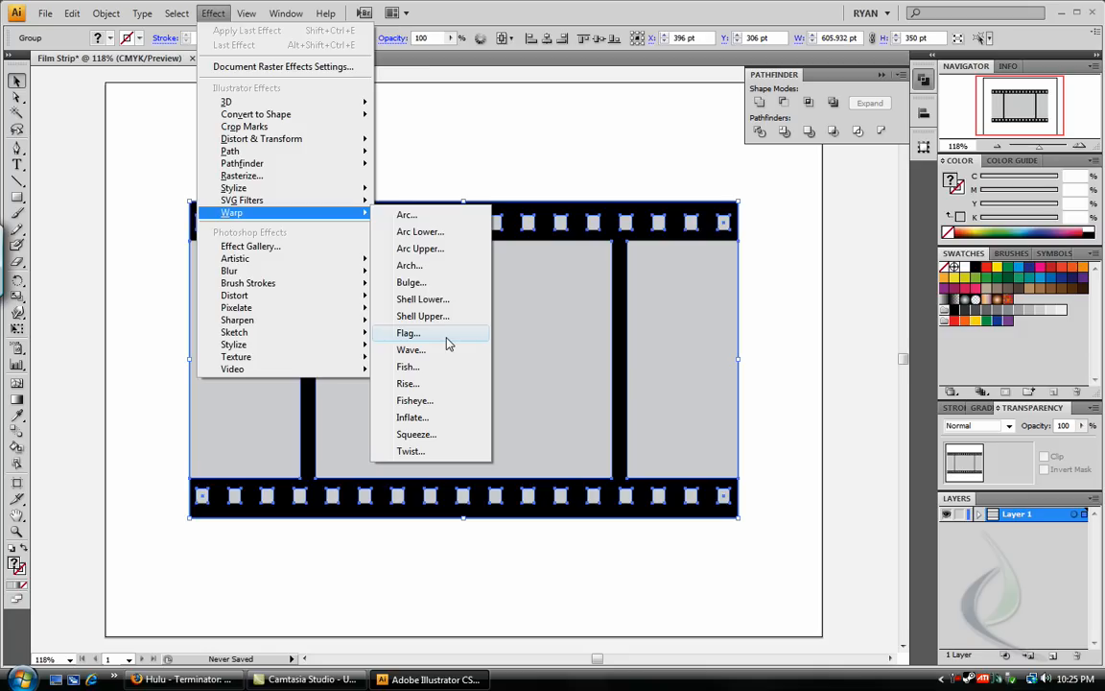
pyautogui.click(406, 332)
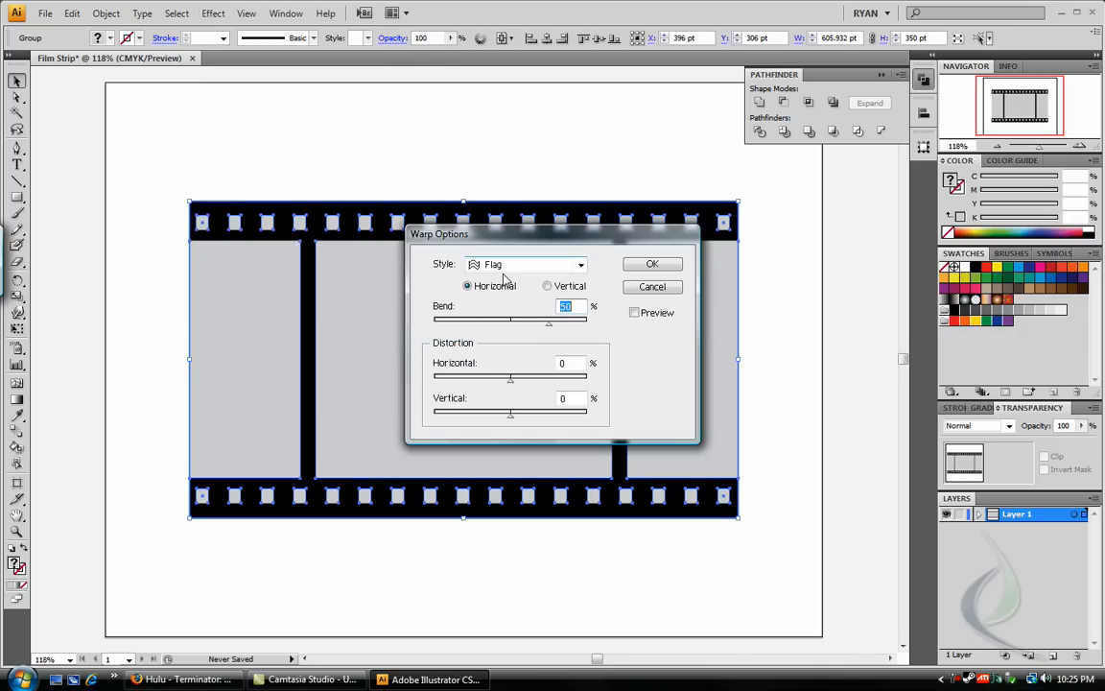
pyautogui.moveTo(553, 261)
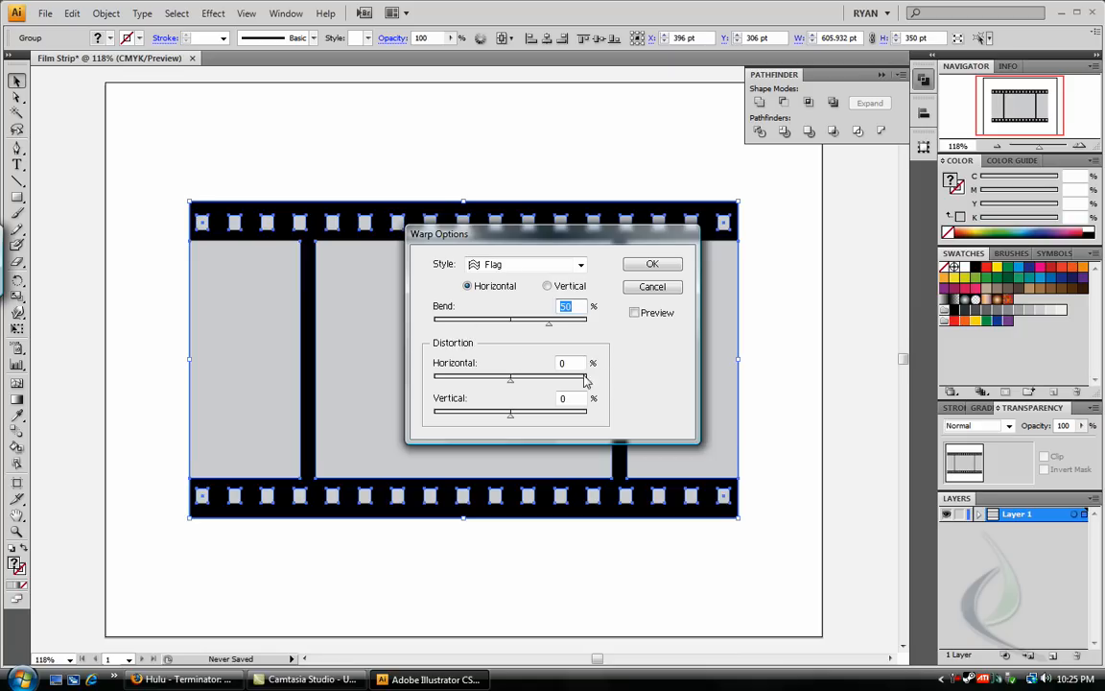
pyautogui.moveTo(465, 357)
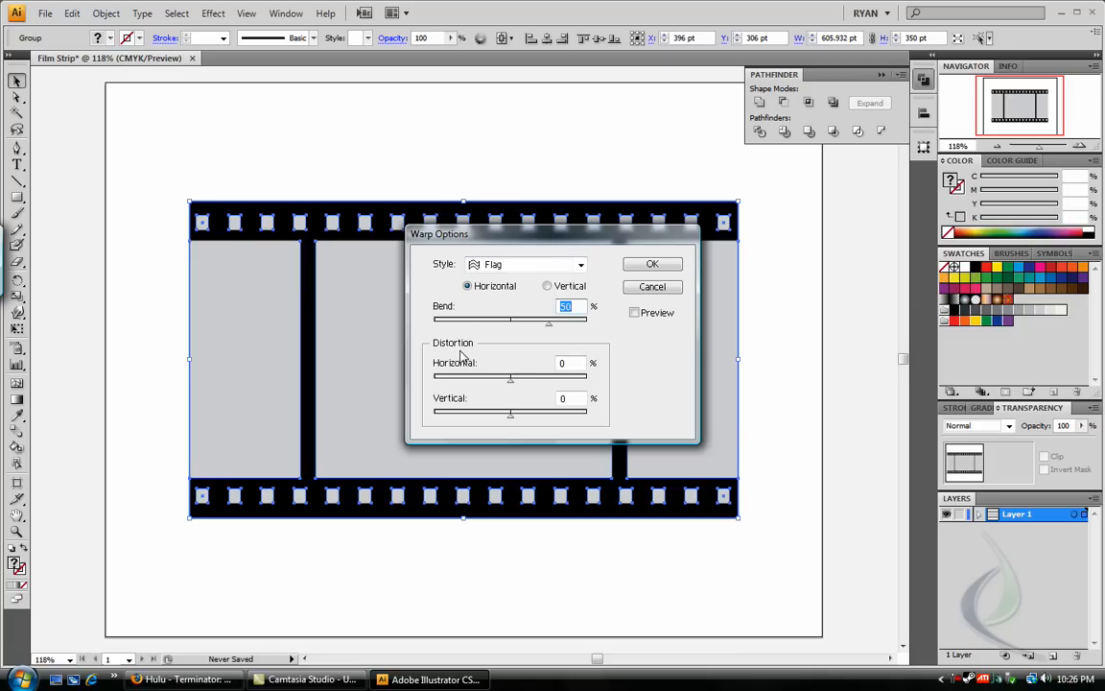
pyautogui.moveTo(552, 339)
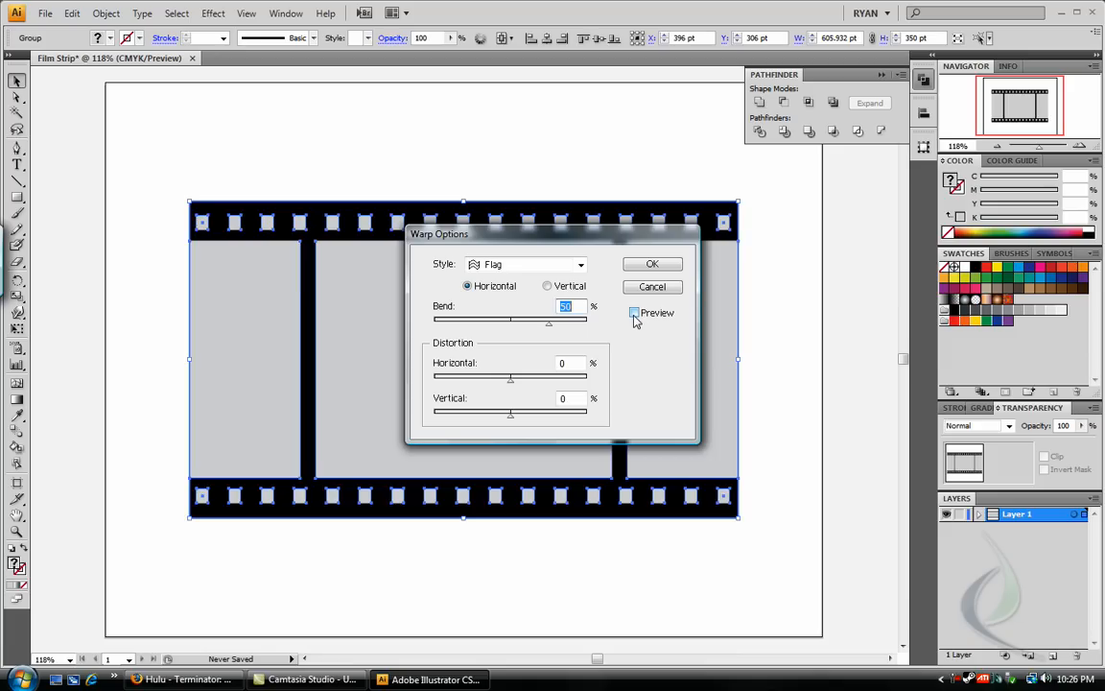
# Preview the Flag warp and set its horizontal distortion to 40%.
pyautogui.click(633, 313)
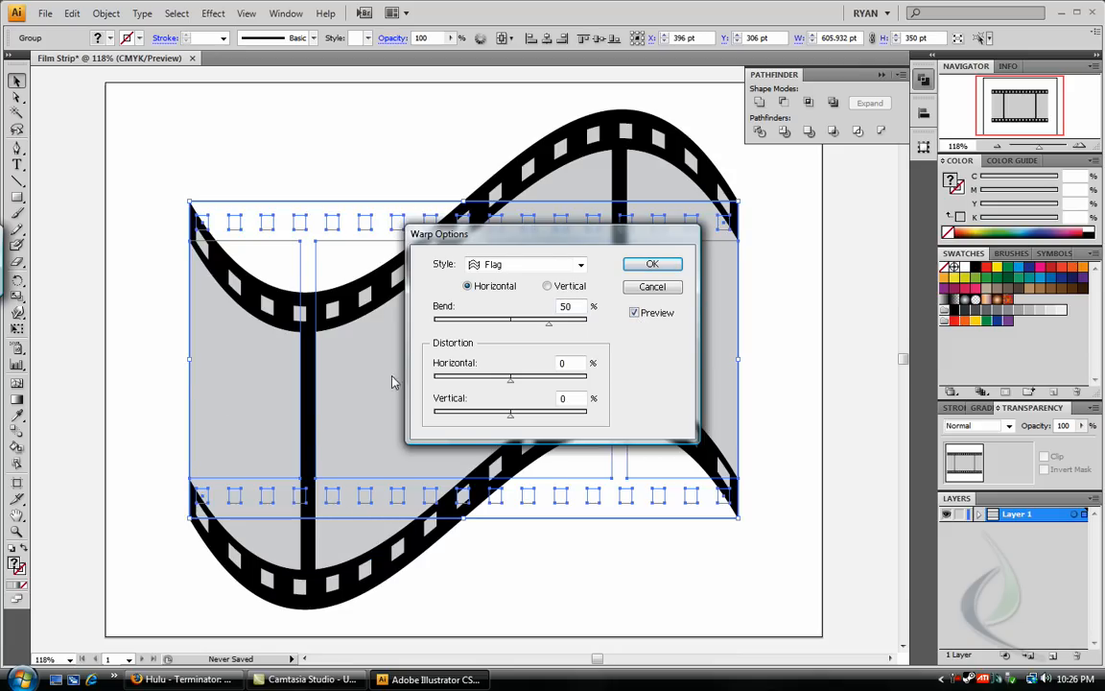
pyautogui.moveTo(584, 238)
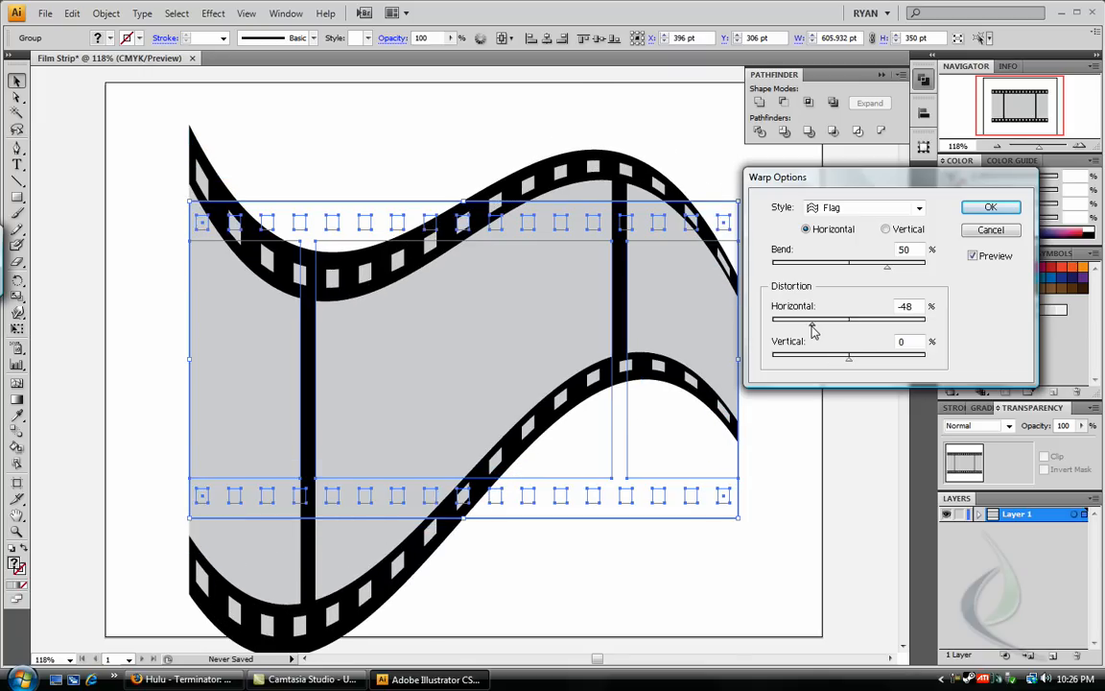
pyautogui.moveTo(813, 319); pyautogui.dragTo(873, 318)
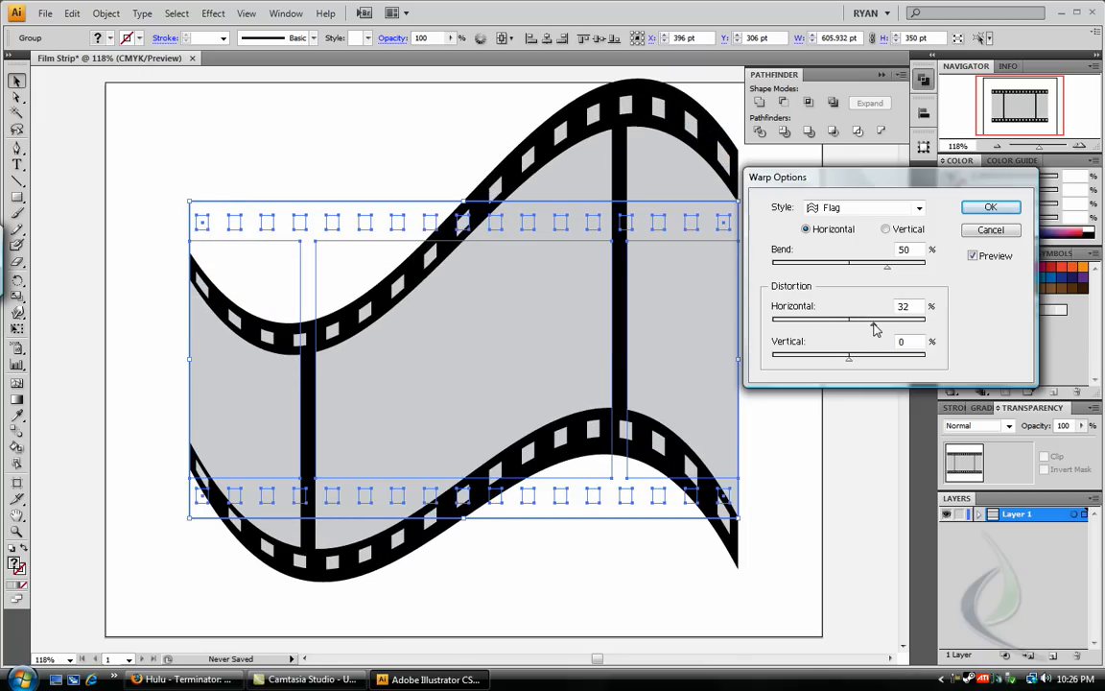
pyautogui.moveTo(867, 319); pyautogui.dragTo(842, 319)
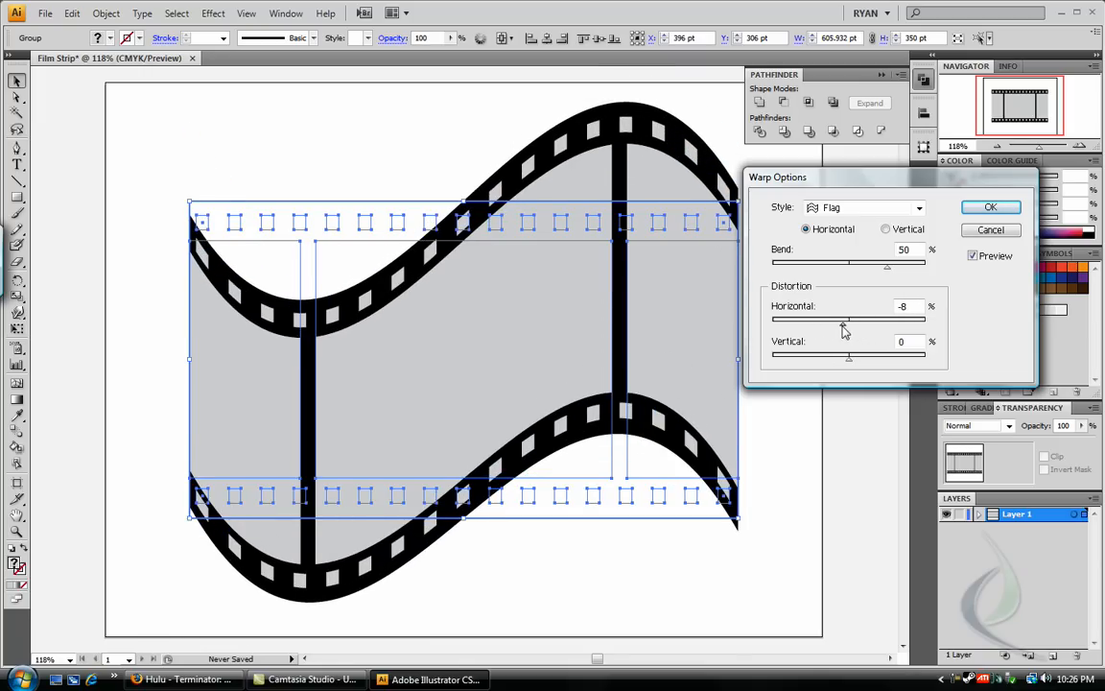
pyautogui.moveTo(834, 319); pyautogui.dragTo(860, 318)
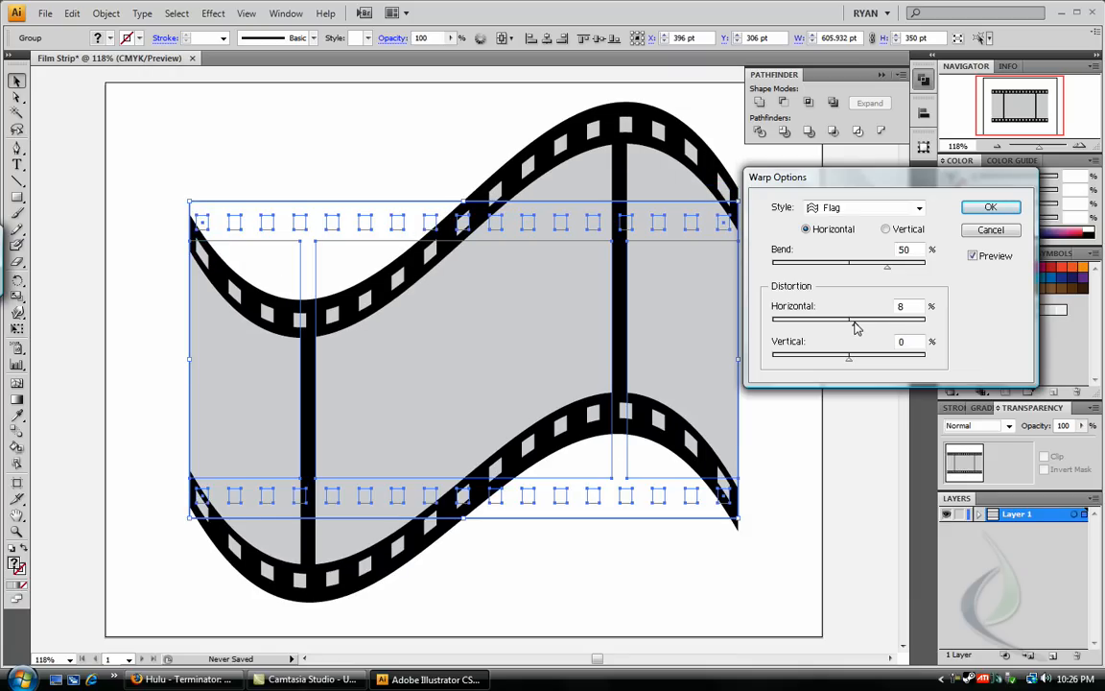
pyautogui.moveTo(873, 288)
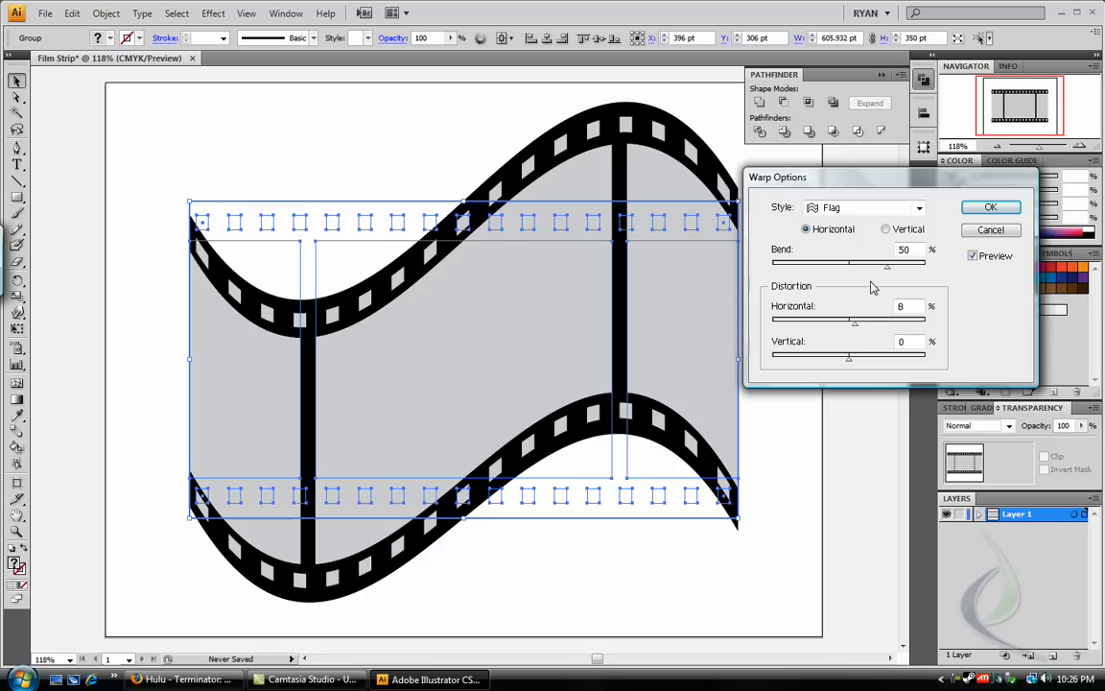
pyautogui.moveTo(859, 330)
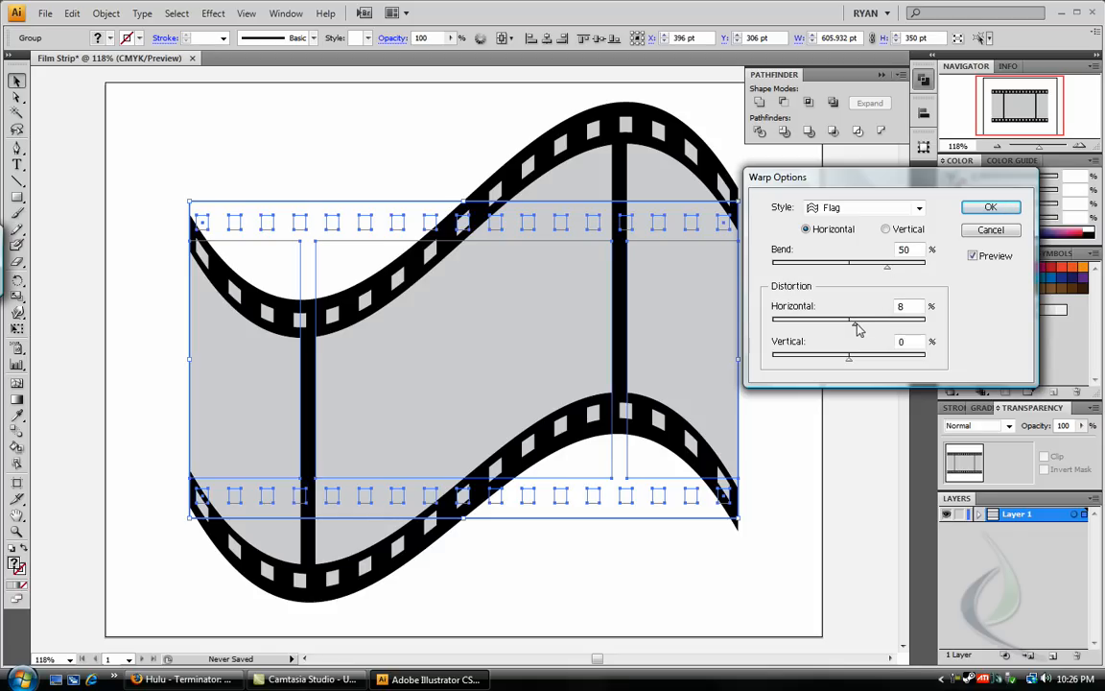
pyautogui.moveTo(843, 319); pyautogui.dragTo(871, 318)
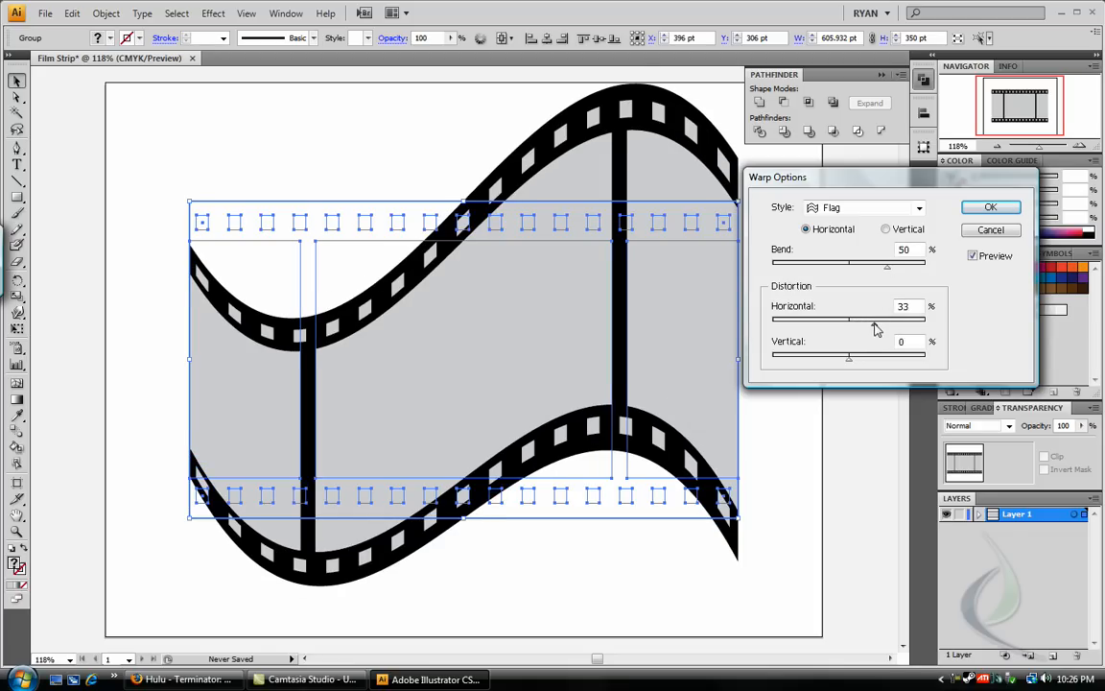
pyautogui.moveTo(858, 319); pyautogui.dragTo(881, 318)
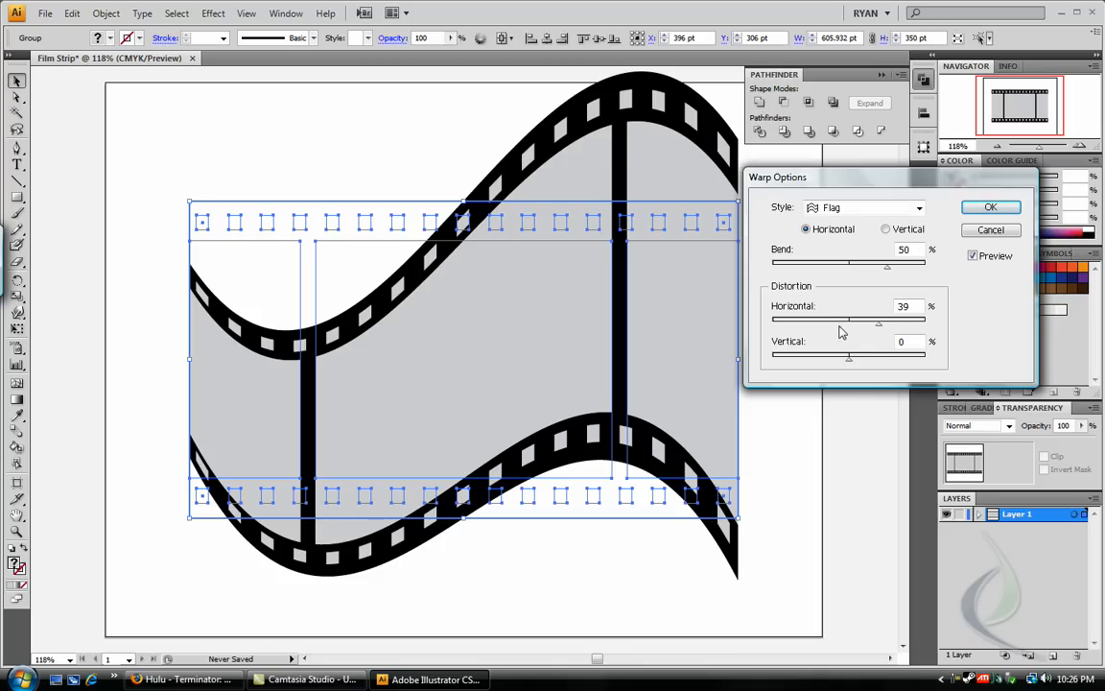
# Set the vertical distortion to 30% and confirm the Flag warp.
pyautogui.moveTo(848, 355); pyautogui.dragTo(861, 355)
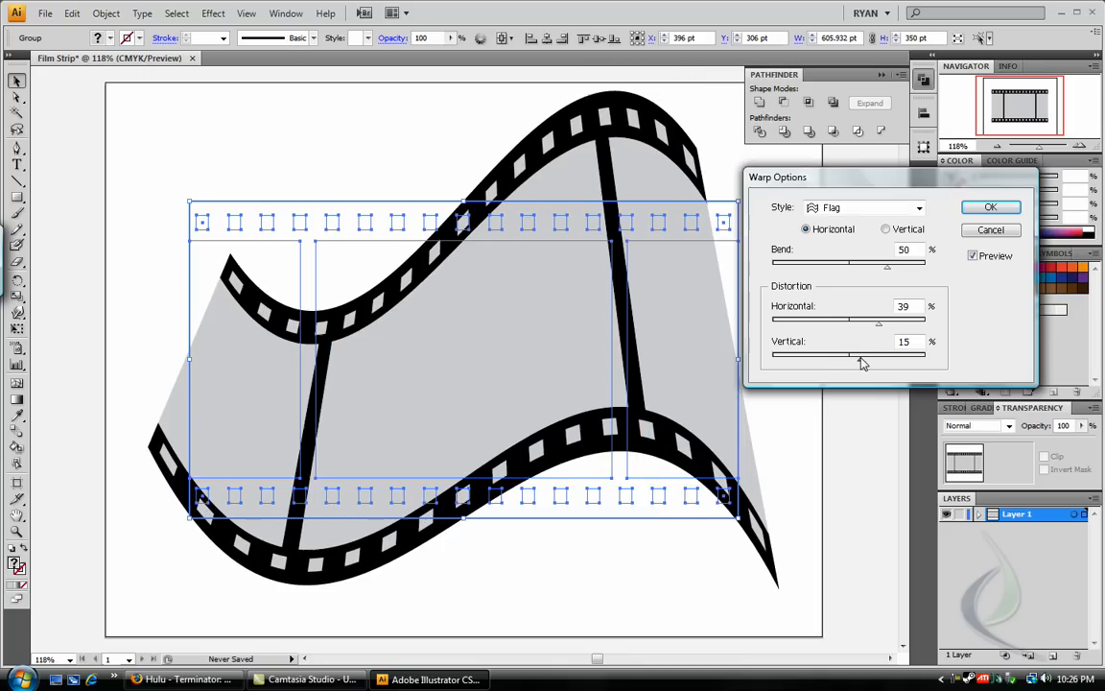
pyautogui.moveTo(858, 353); pyautogui.dragTo(873, 353)
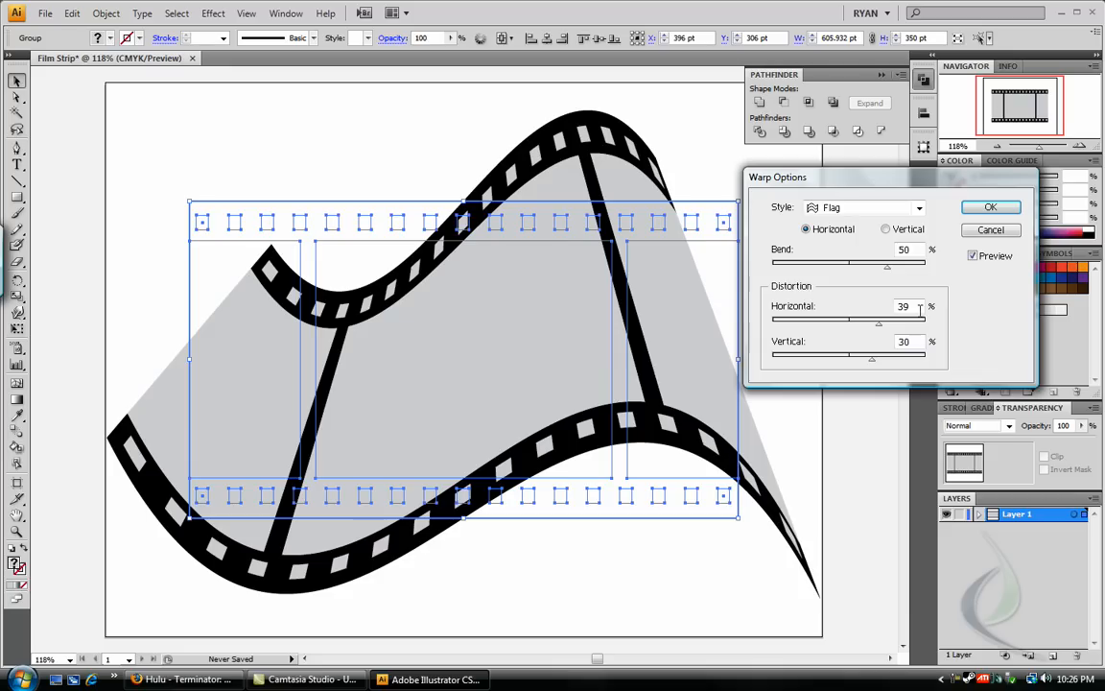
pyautogui.write('40')
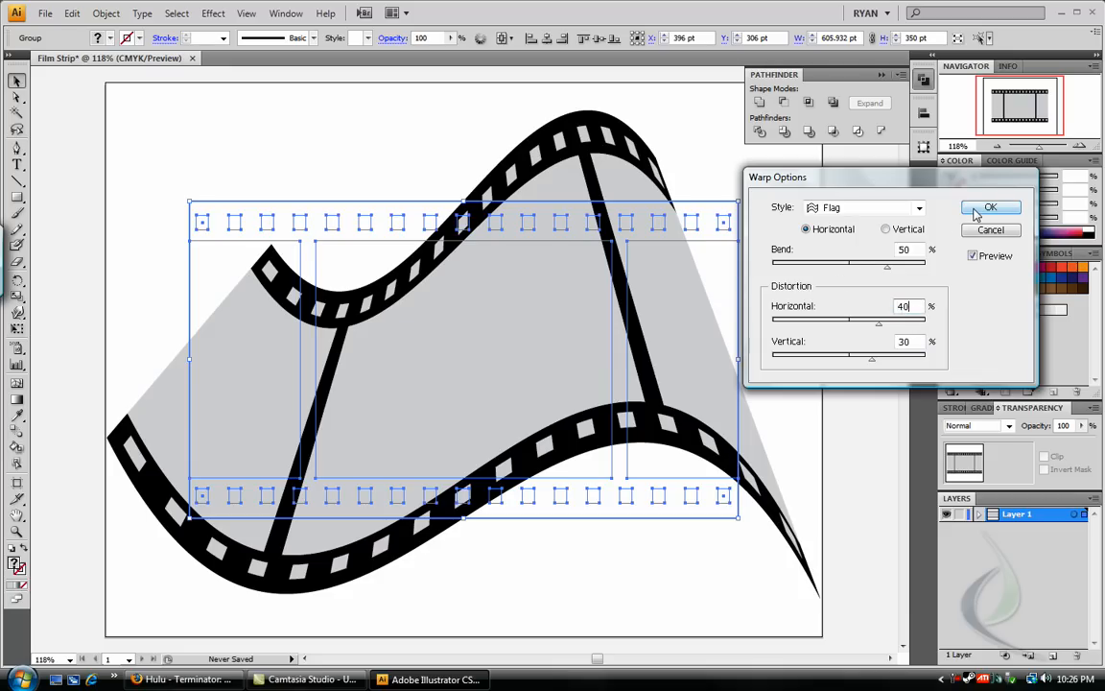
pyautogui.click(990, 207)
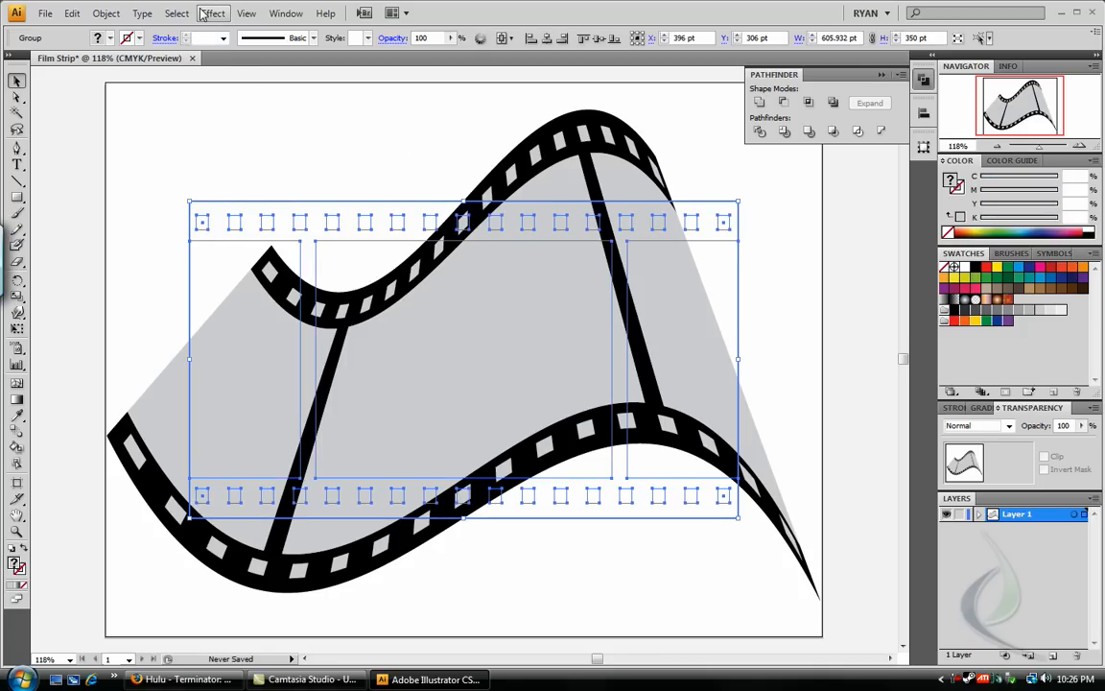
# Apply a drop shadow to the warped filmstrip with 50% opacity and 10 pt blur.
pyautogui.click(213, 12)
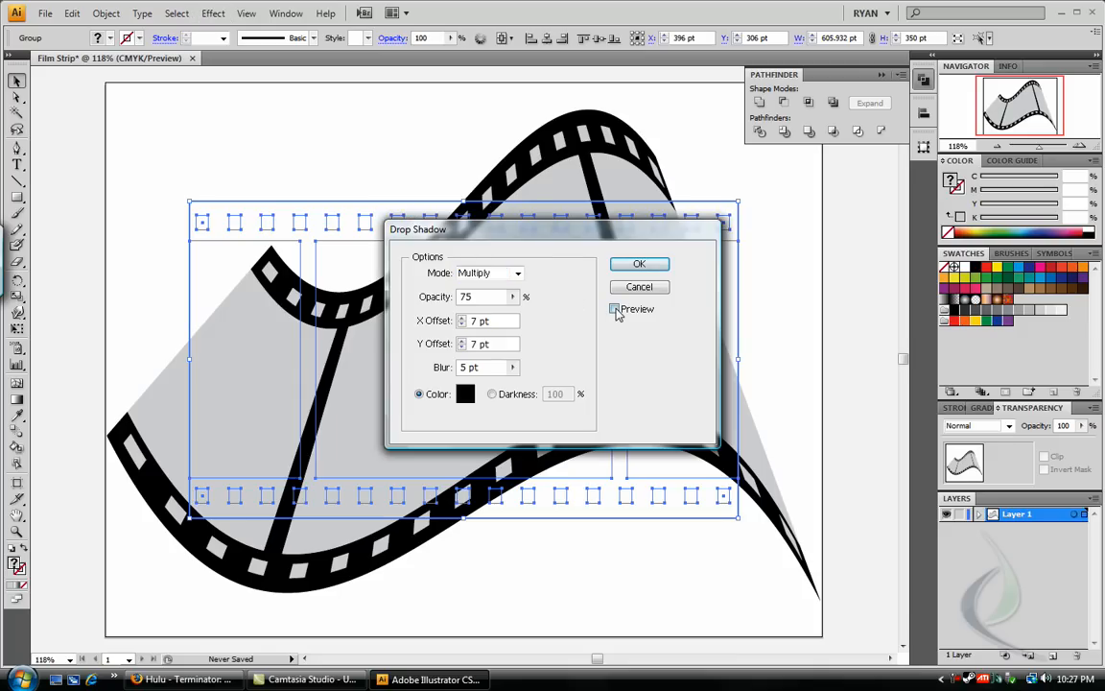
pyautogui.click(614, 308)
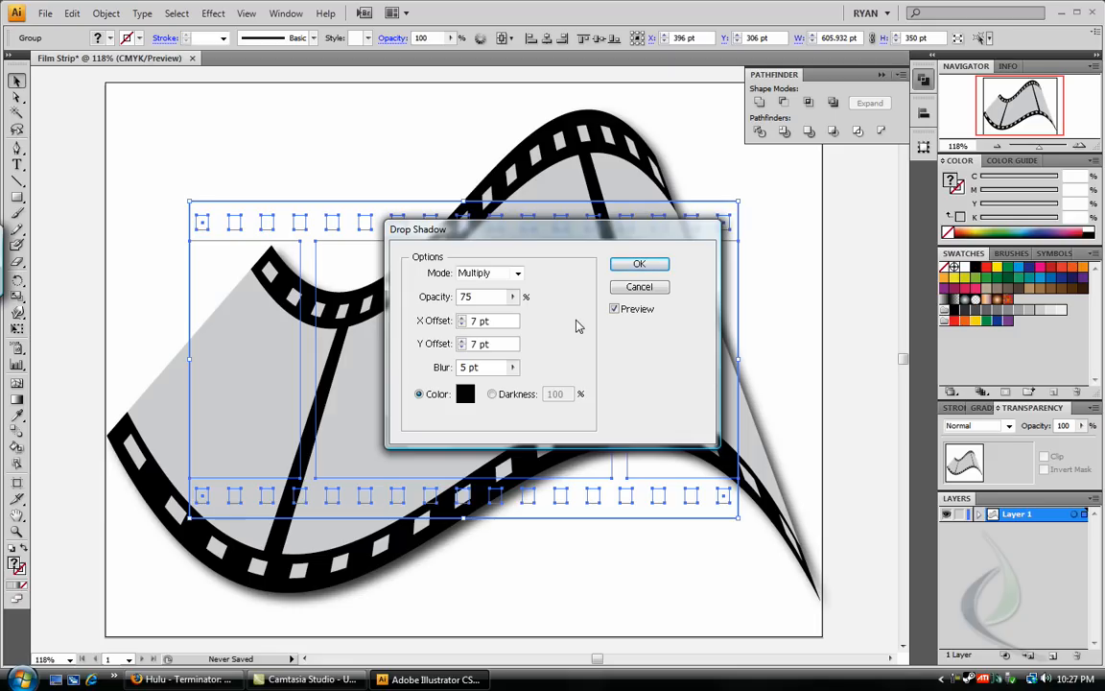
pyautogui.moveTo(698, 463)
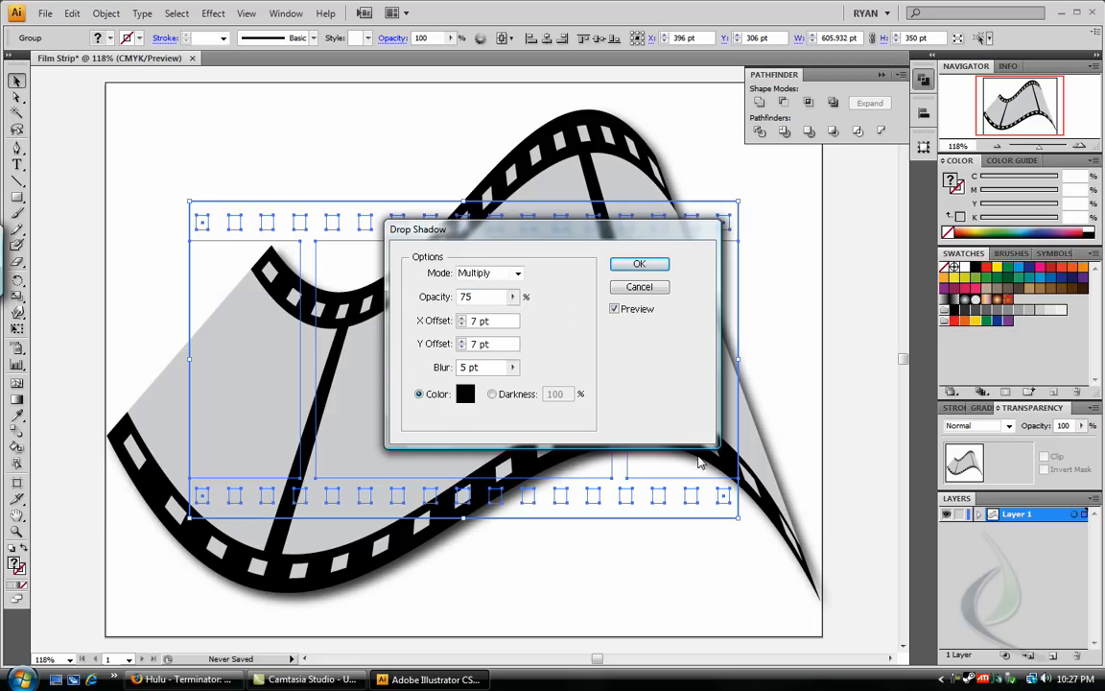
pyautogui.moveTo(538, 300)
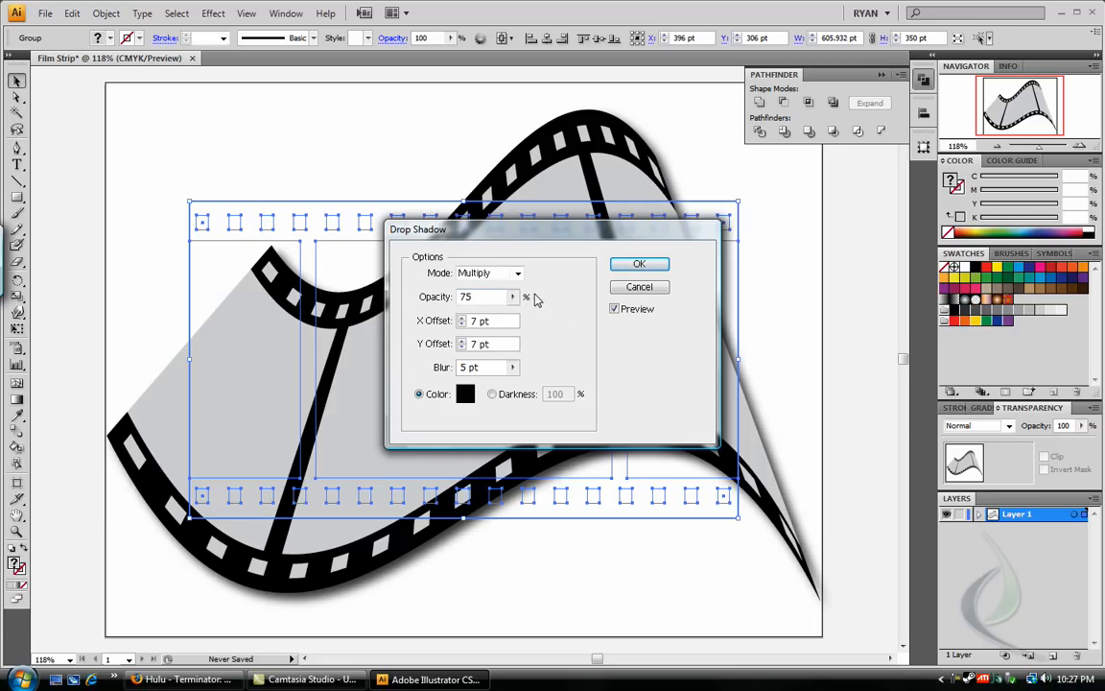
pyautogui.click(479, 295)
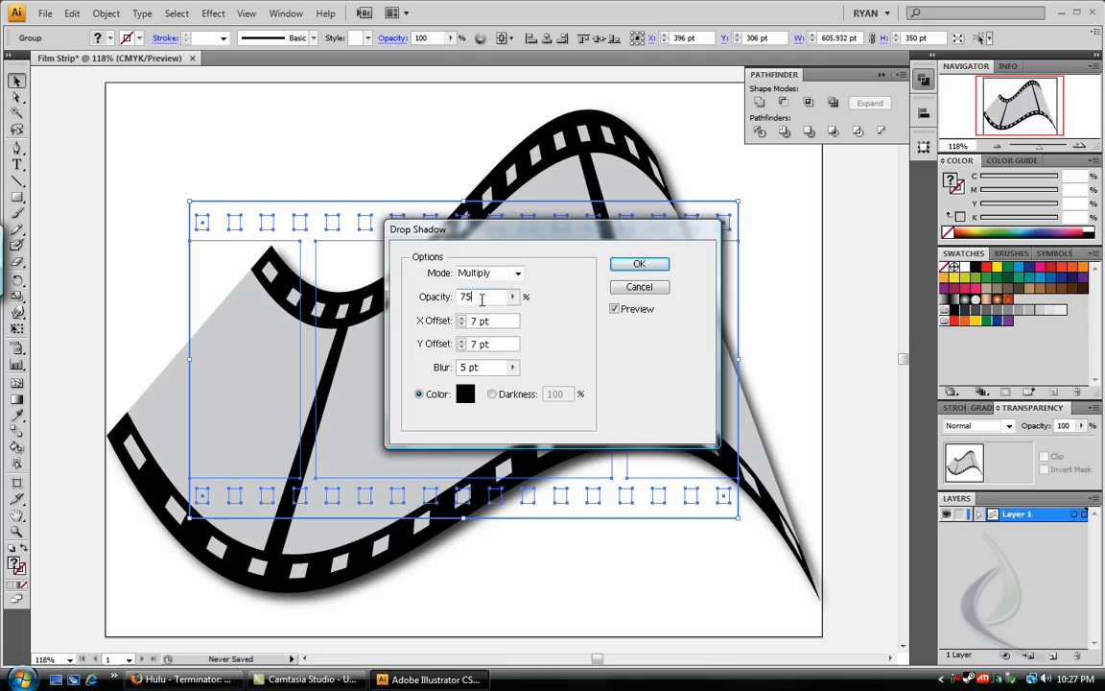
pyautogui.write('50')
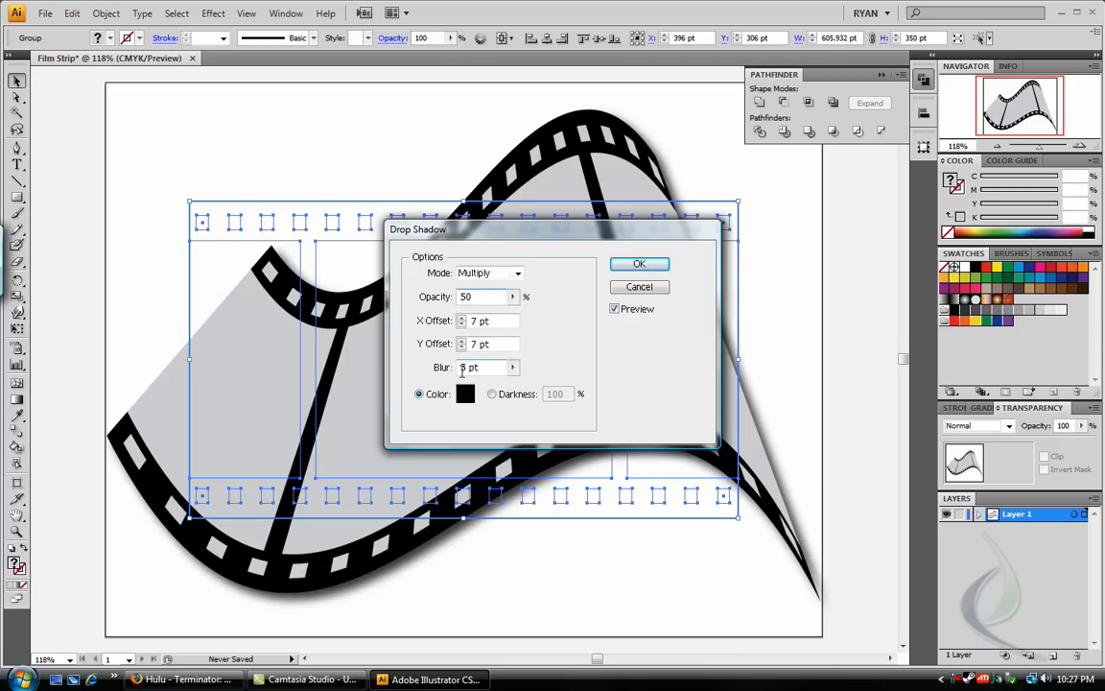
pyautogui.click(638, 263)
pyautogui.write('10')
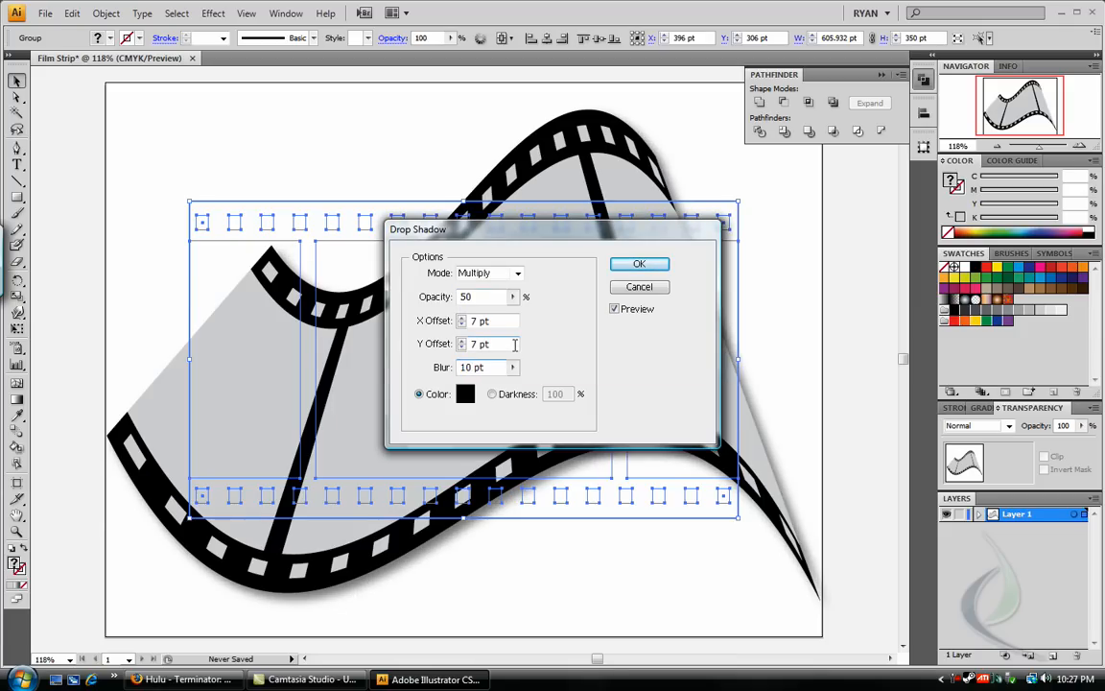
pyautogui.click(639, 265)
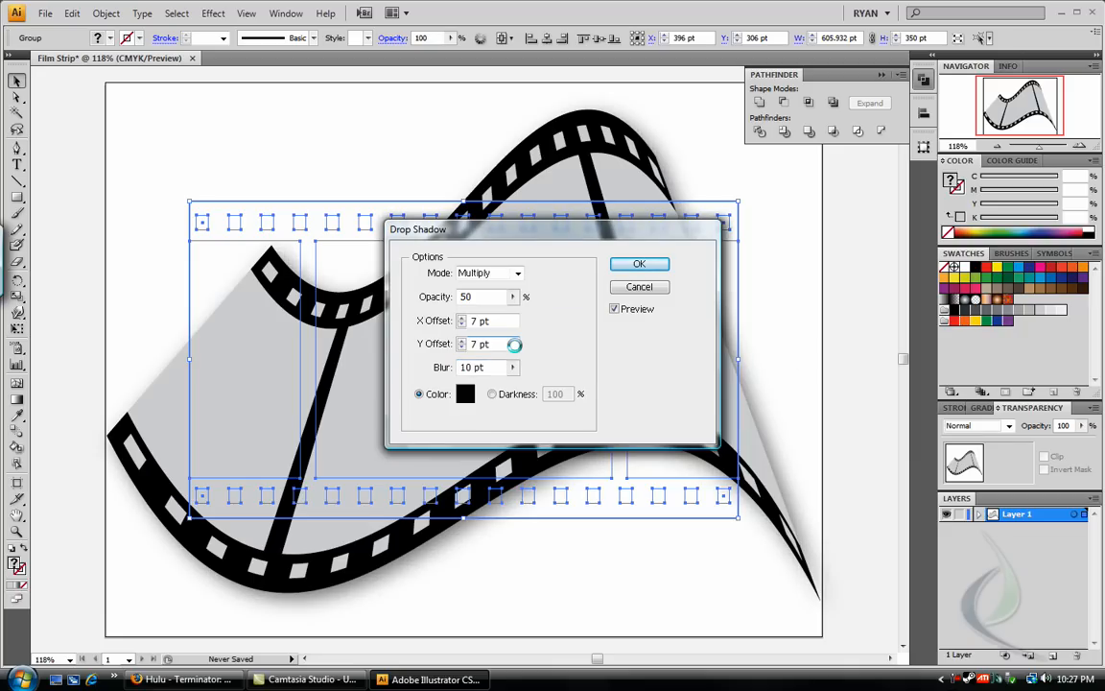
pyautogui.moveTo(545, 334)
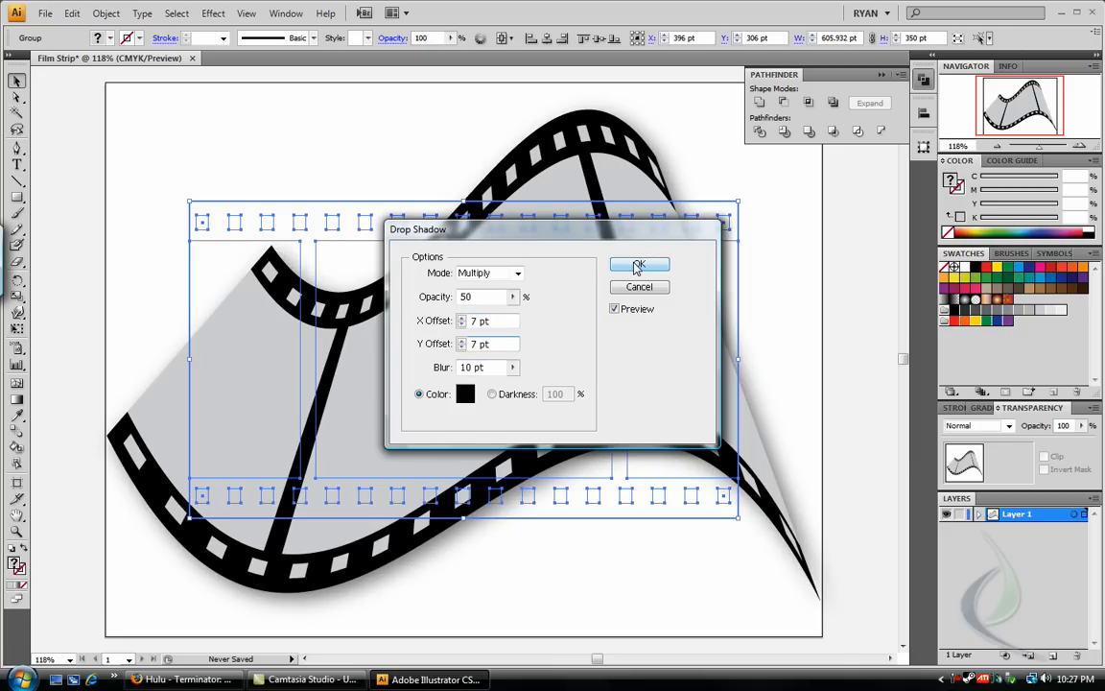
pyautogui.click(639, 265)
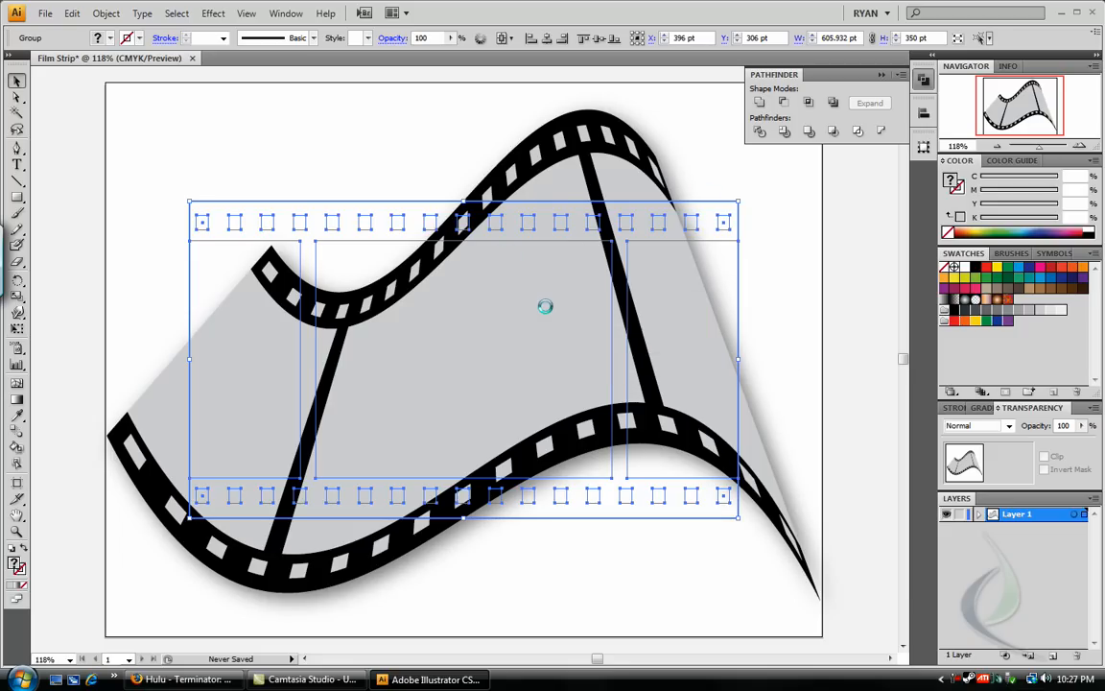
pyautogui.moveTo(481, 382)
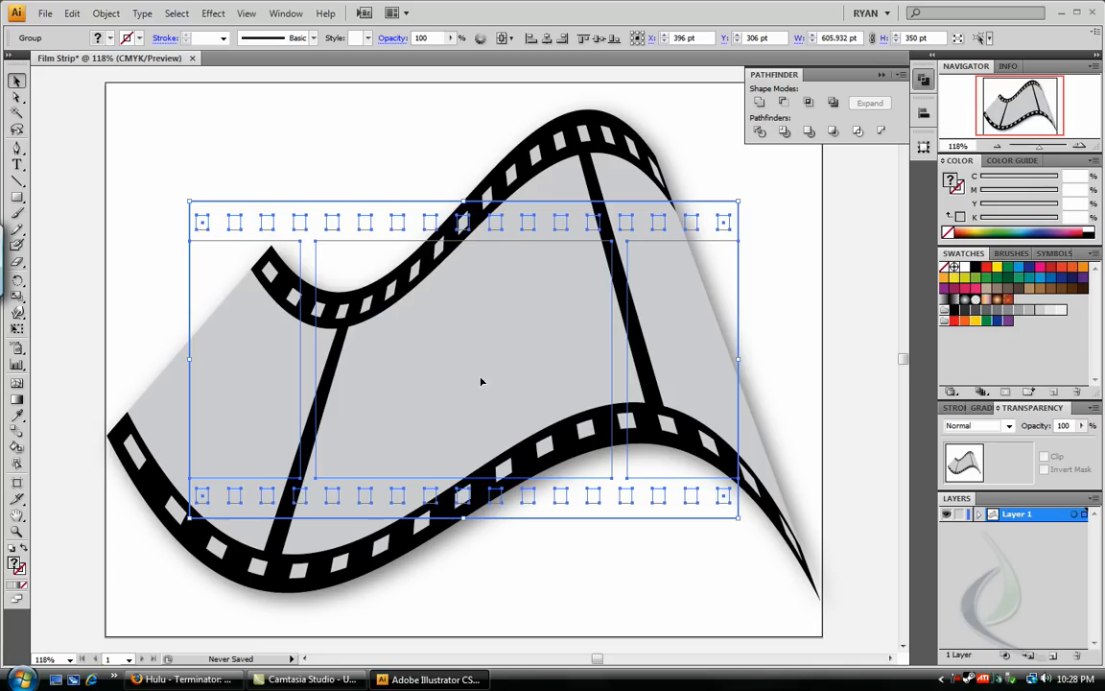
pyautogui.moveTo(518, 326)
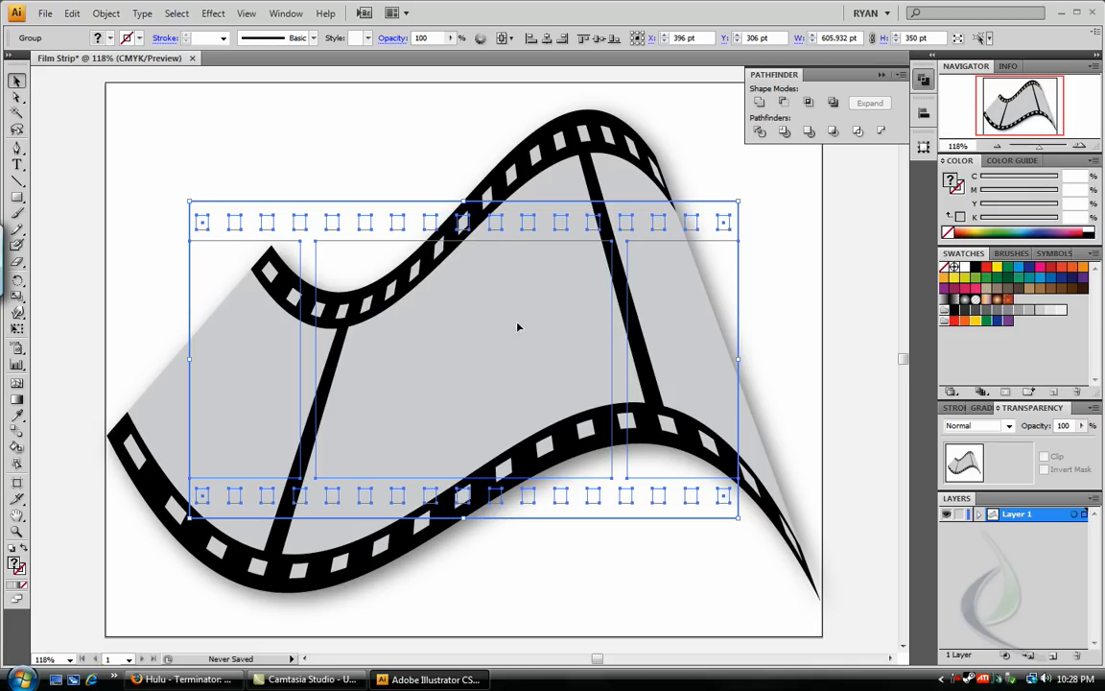
pyautogui.moveTo(562, 375)
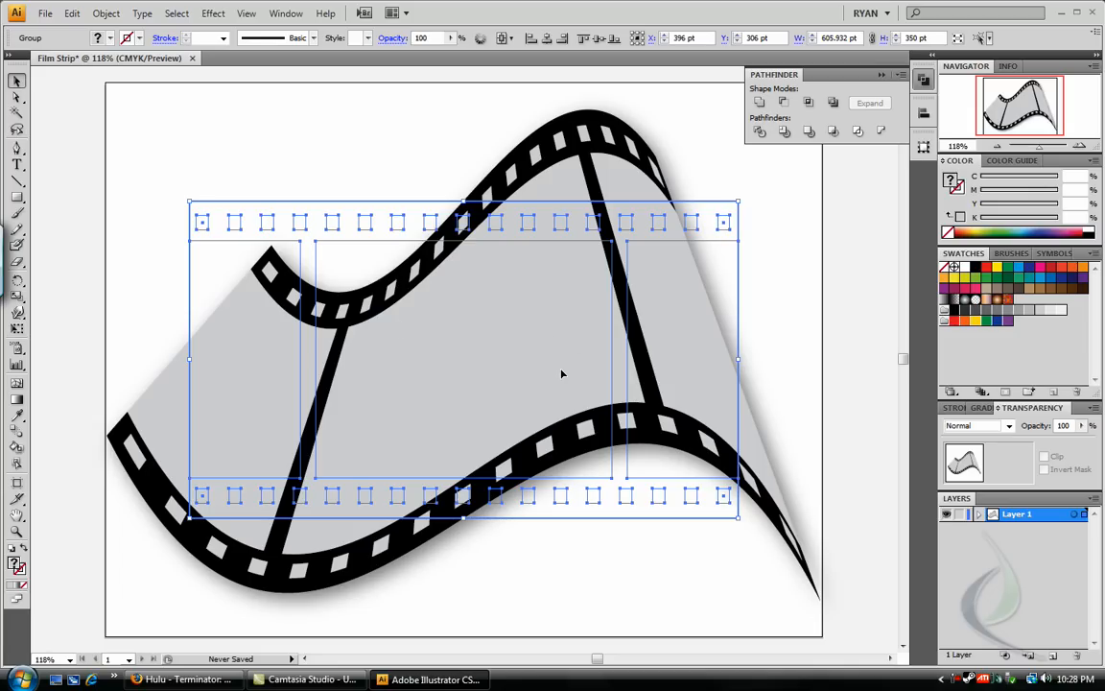
pyautogui.moveTo(428, 292)
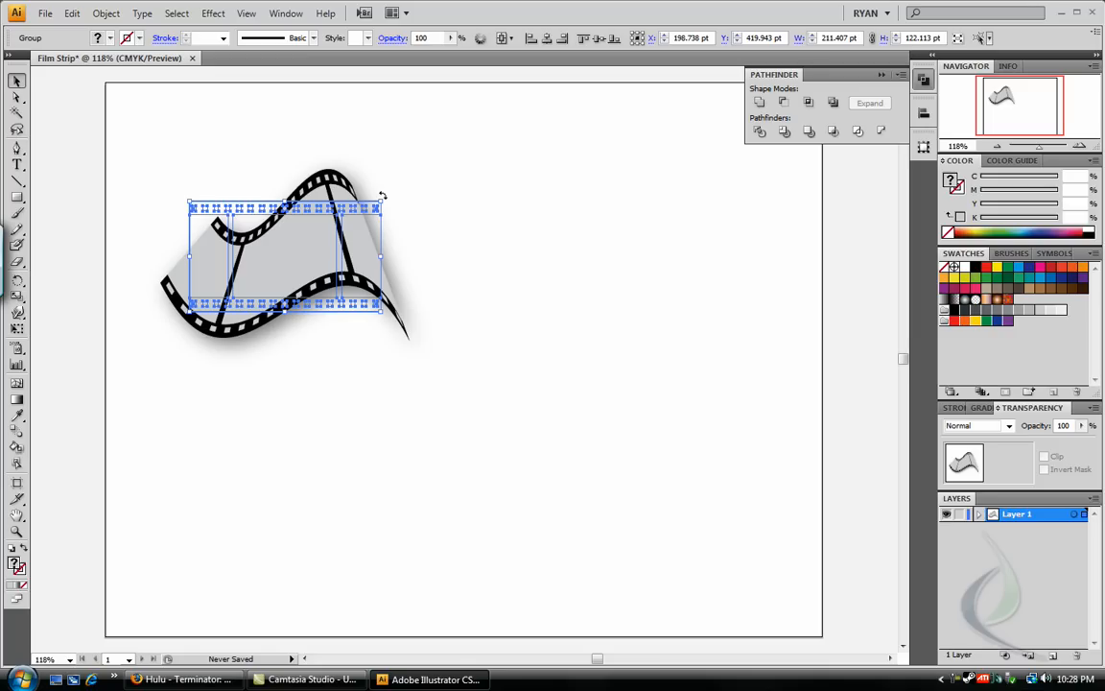
pyautogui.moveTo(323, 207)
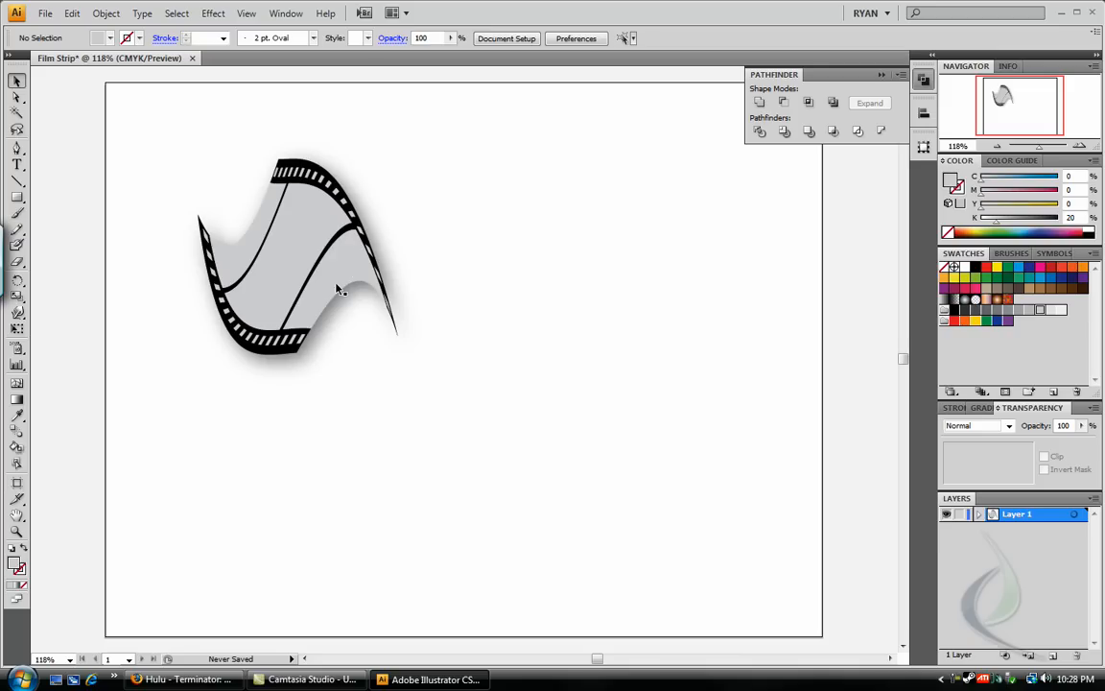
pyautogui.moveTo(259, 276)
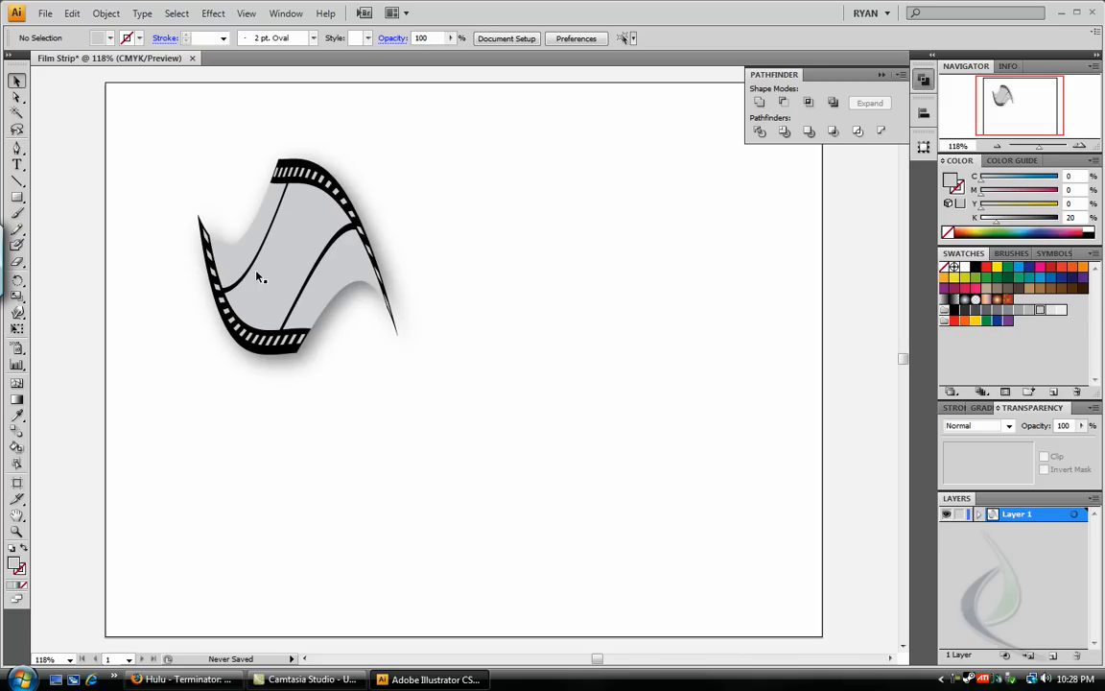
pyautogui.moveTo(322, 272)
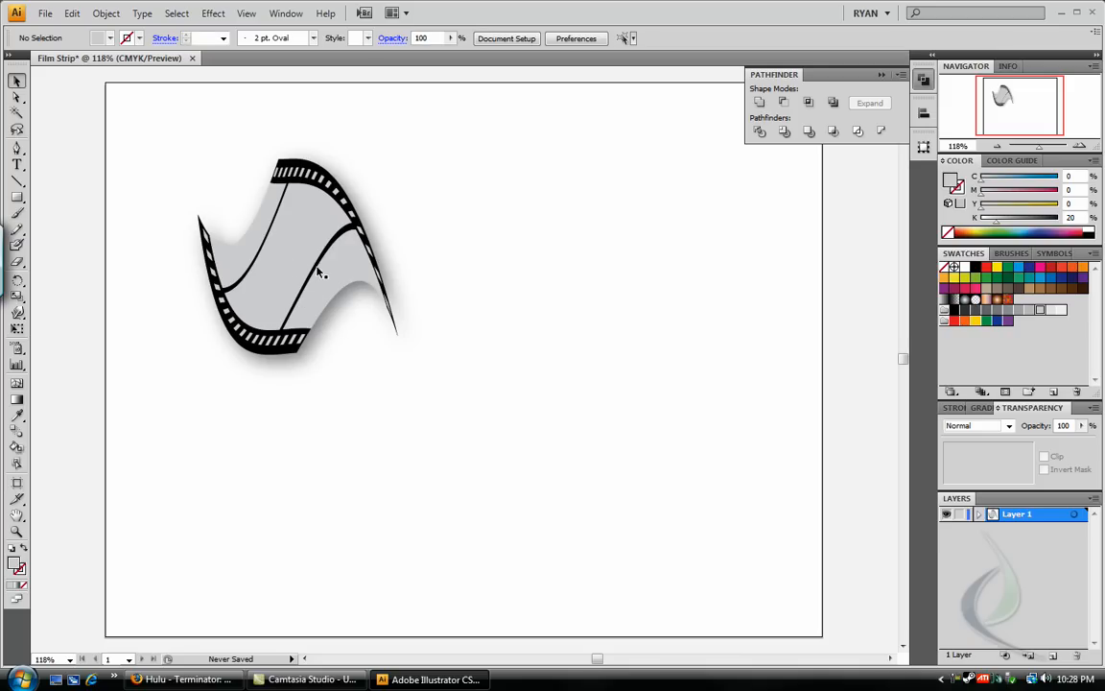
pyautogui.moveTo(353, 318)
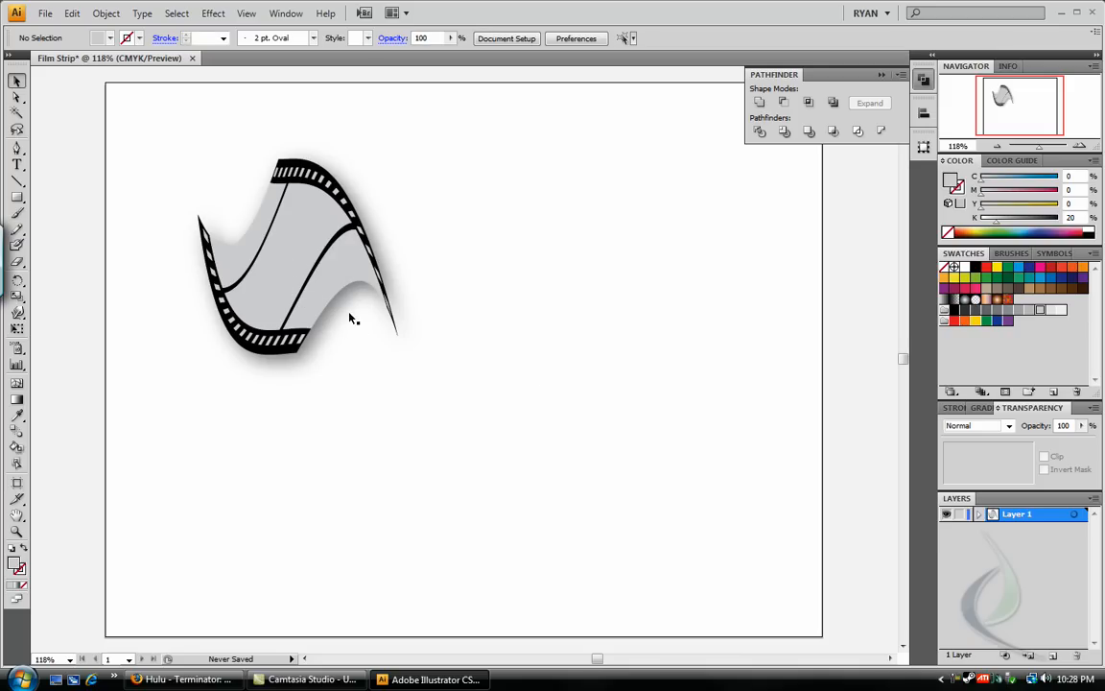
# Scale the shadowed filmstrip down and tilt it on the artboard.
pyautogui.click(71, 12)
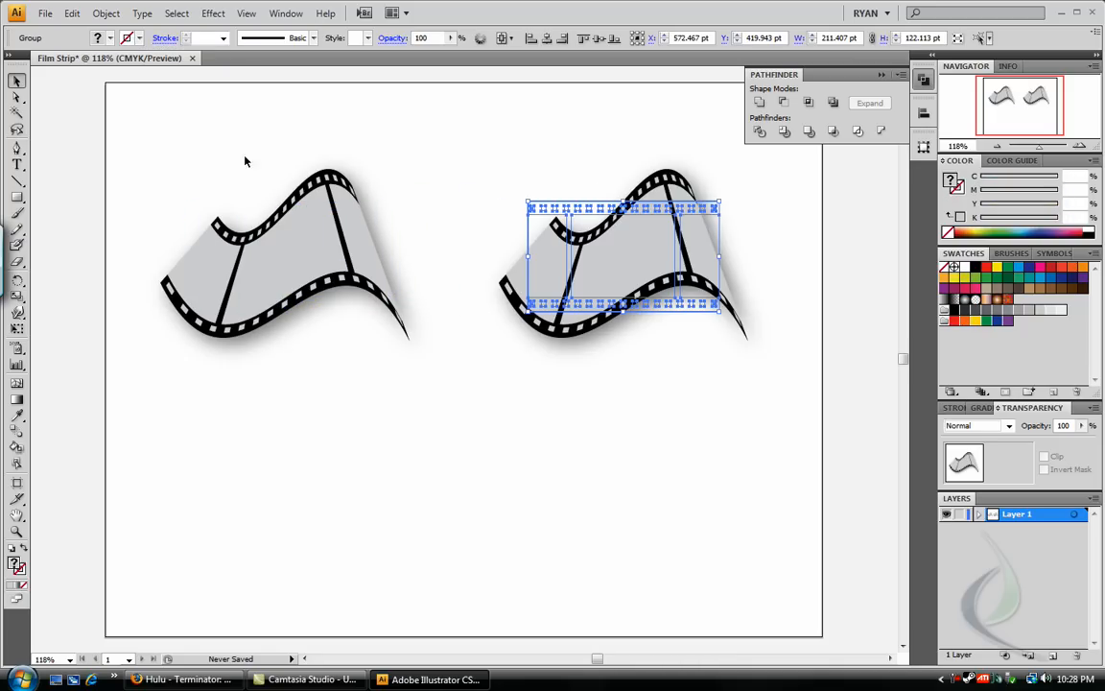
# Place a duplicate shadowed filmstrip to the right and reach the Object commands.
pyautogui.click(105, 12)
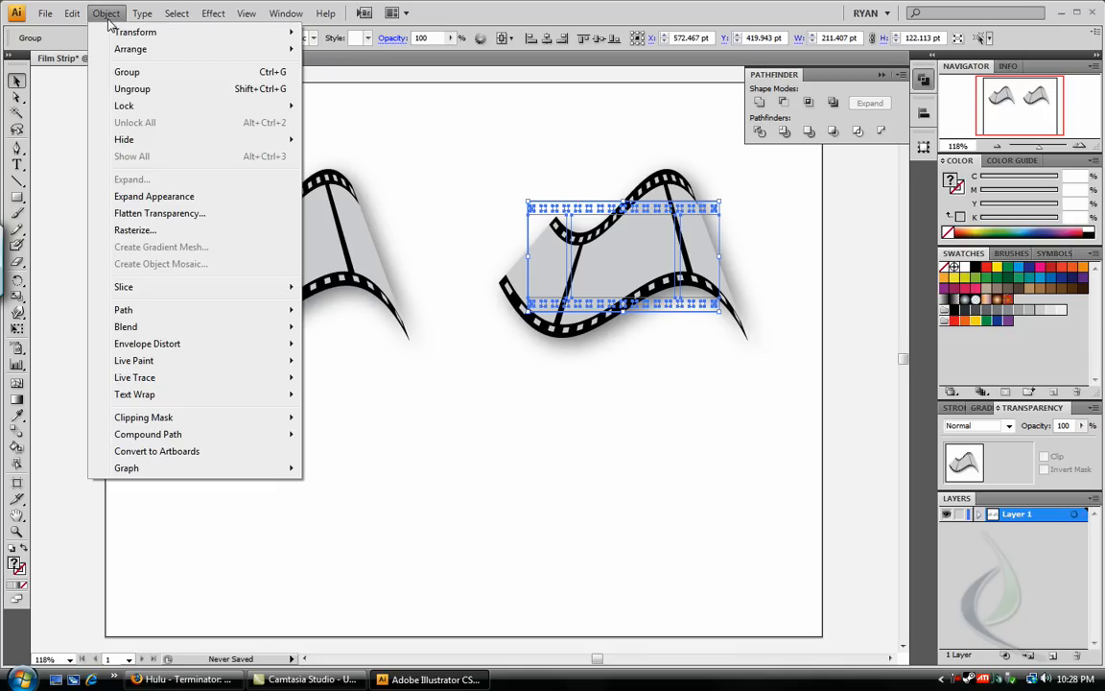
pyautogui.moveTo(153, 195)
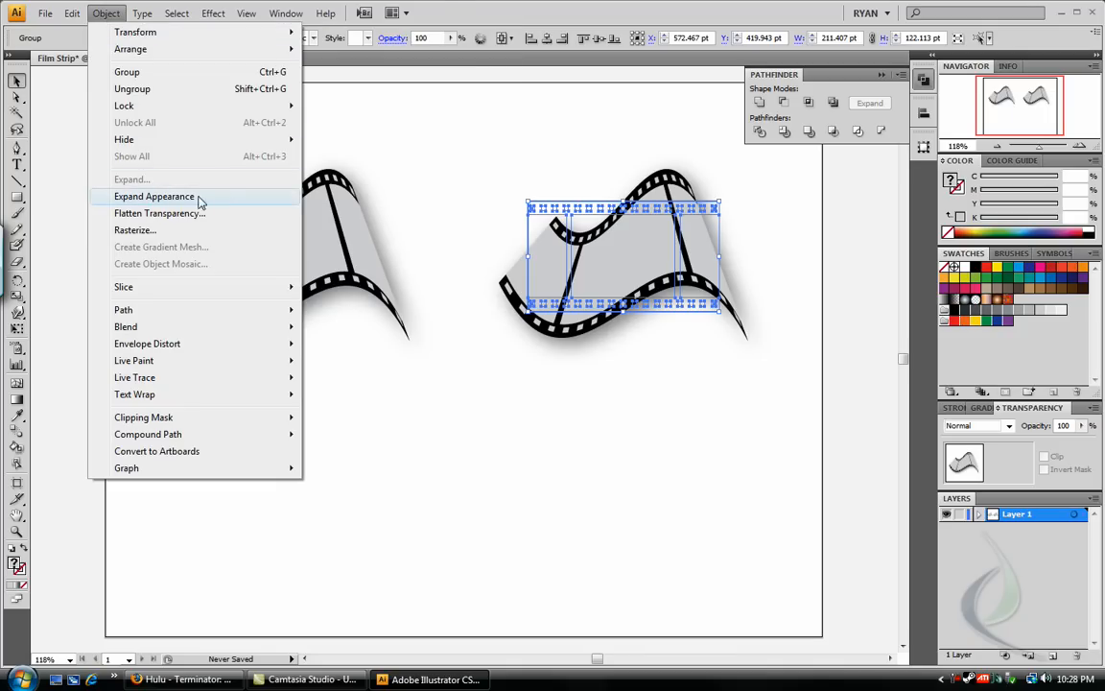
pyautogui.moveTo(150, 196)
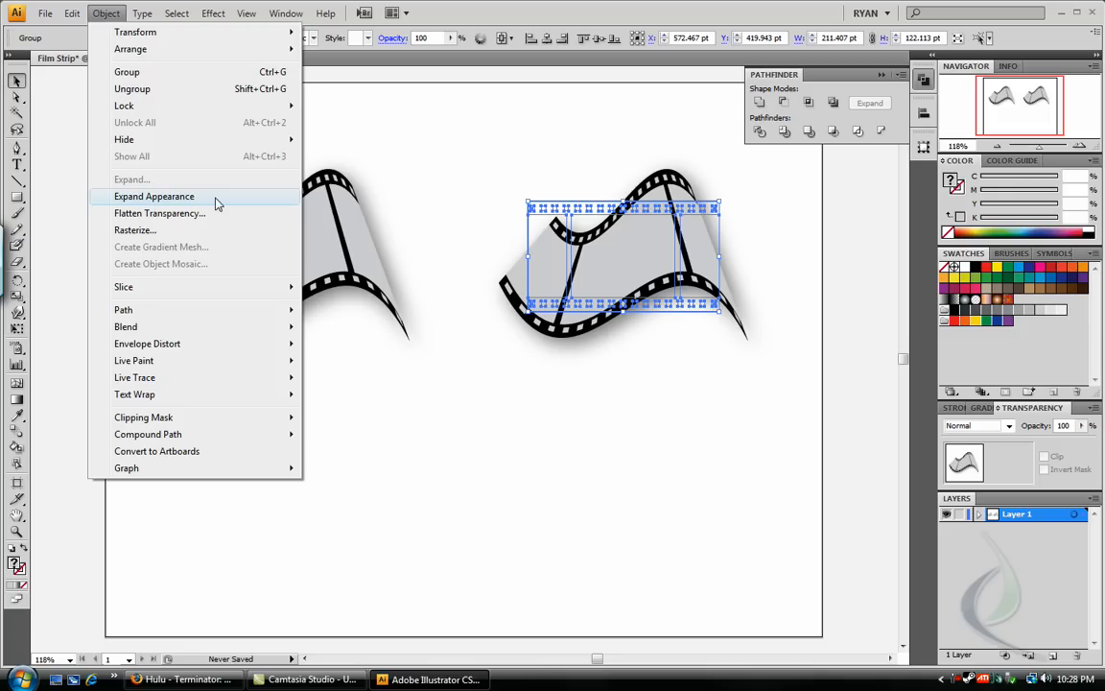
# Expand the right filmstrip's appearance so warp and shadow become editable paths.
pyautogui.click(153, 196)
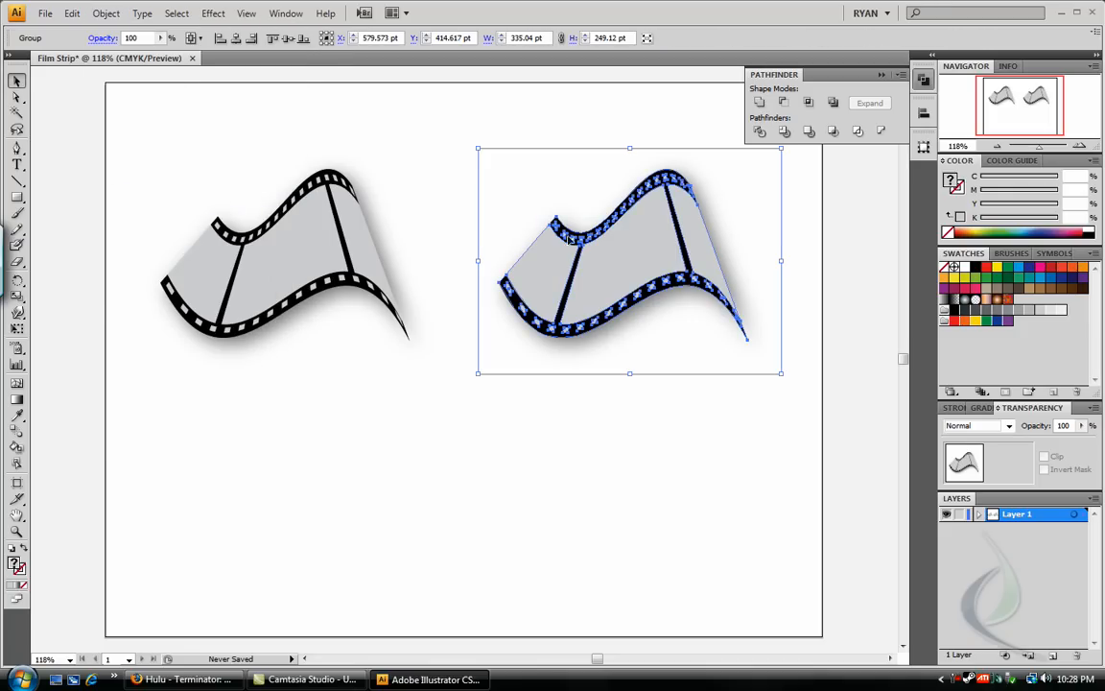
pyautogui.moveTo(561, 330)
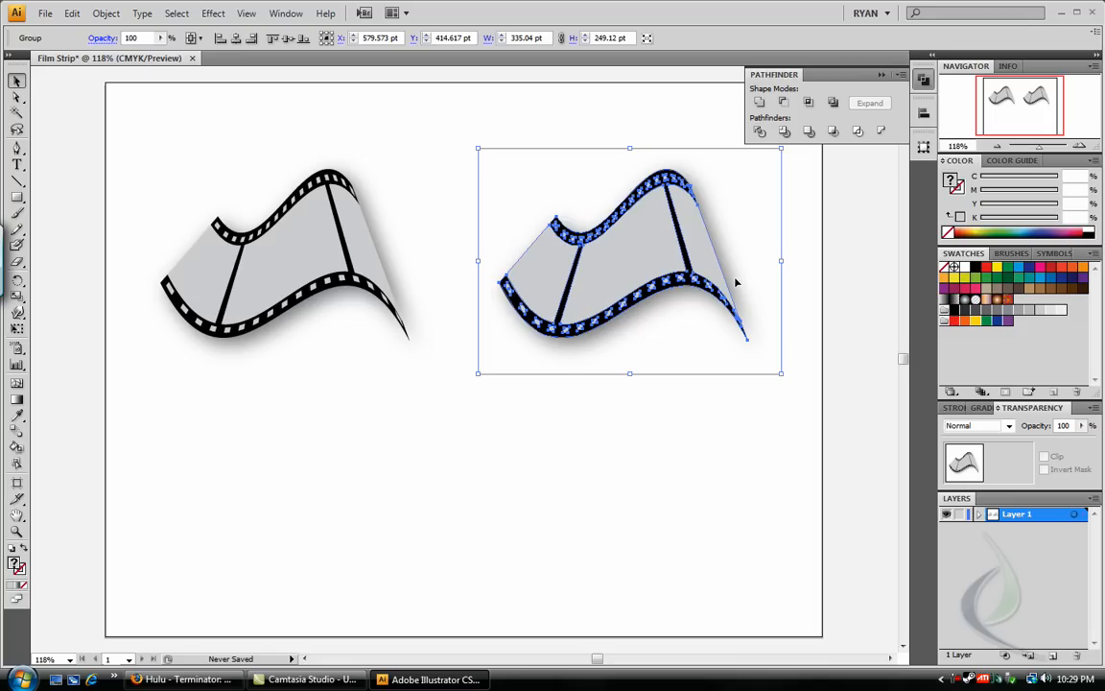
pyautogui.moveTo(624, 288)
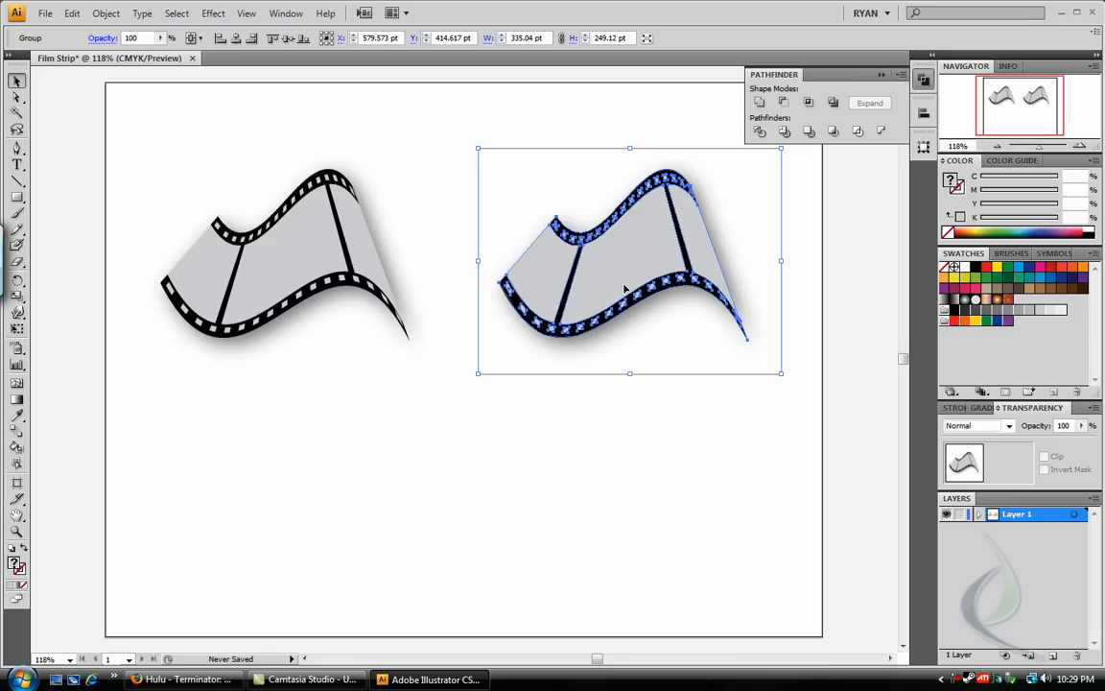
pyautogui.moveTo(633, 261)
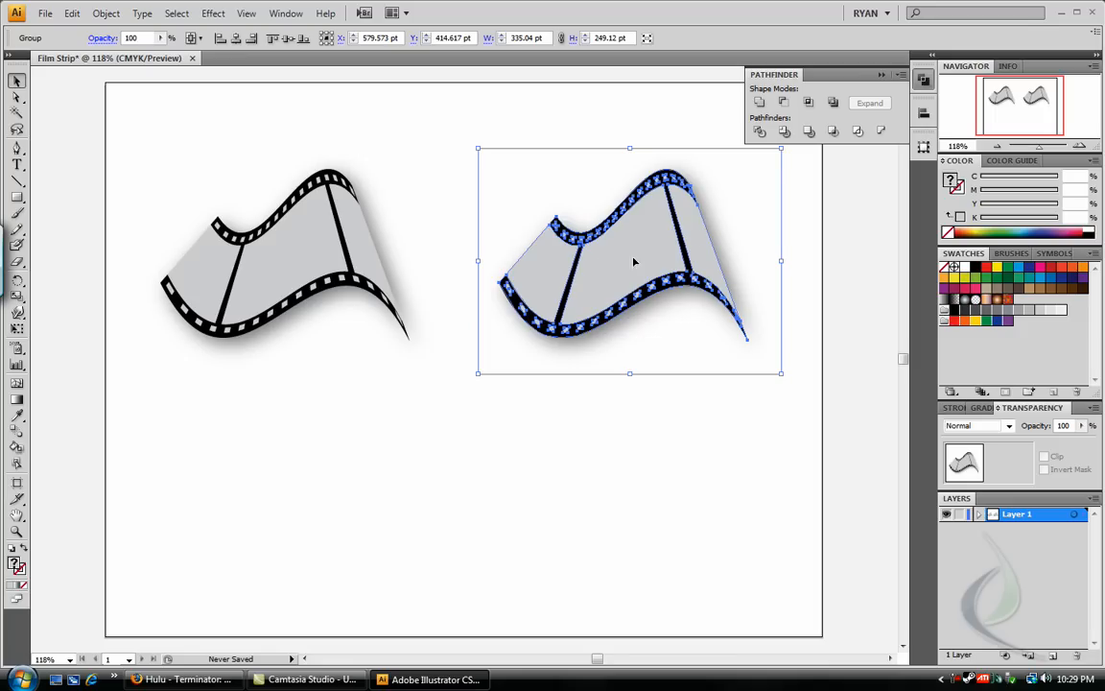
pyautogui.moveTo(675, 247)
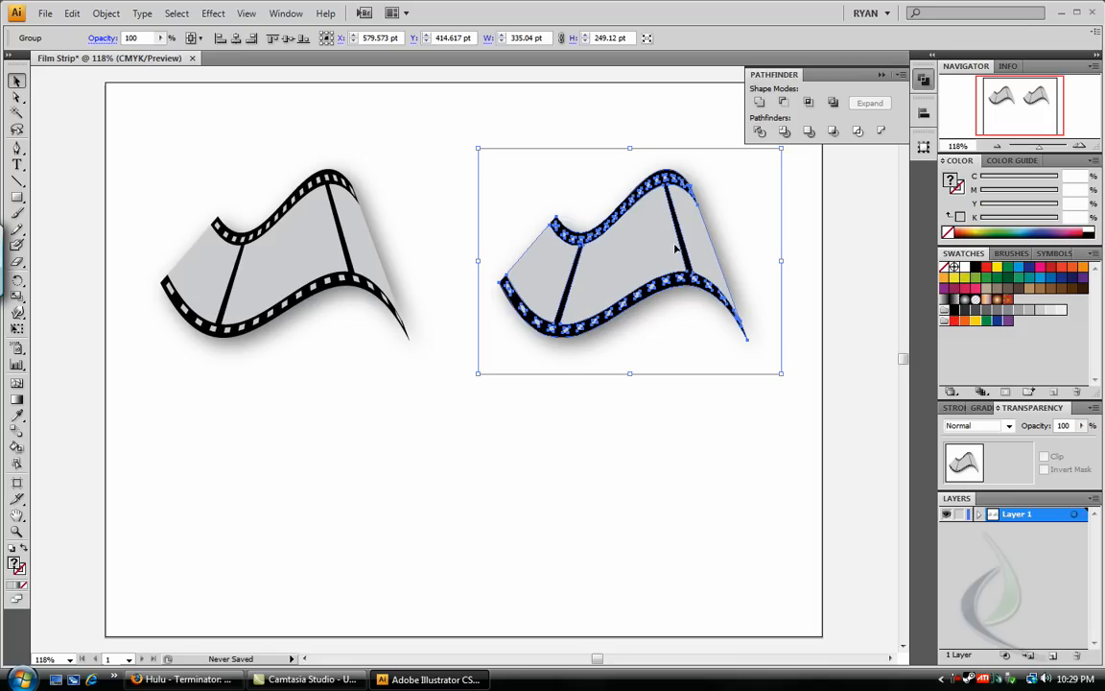
pyautogui.moveTo(687, 237)
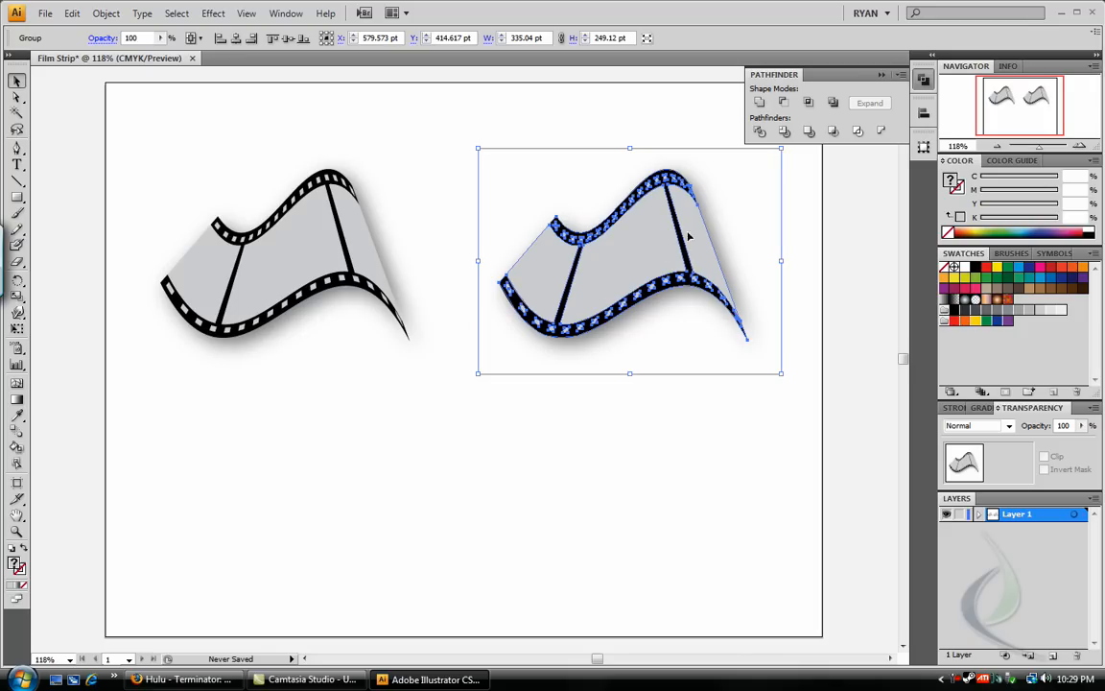
pyautogui.moveTo(403, 242)
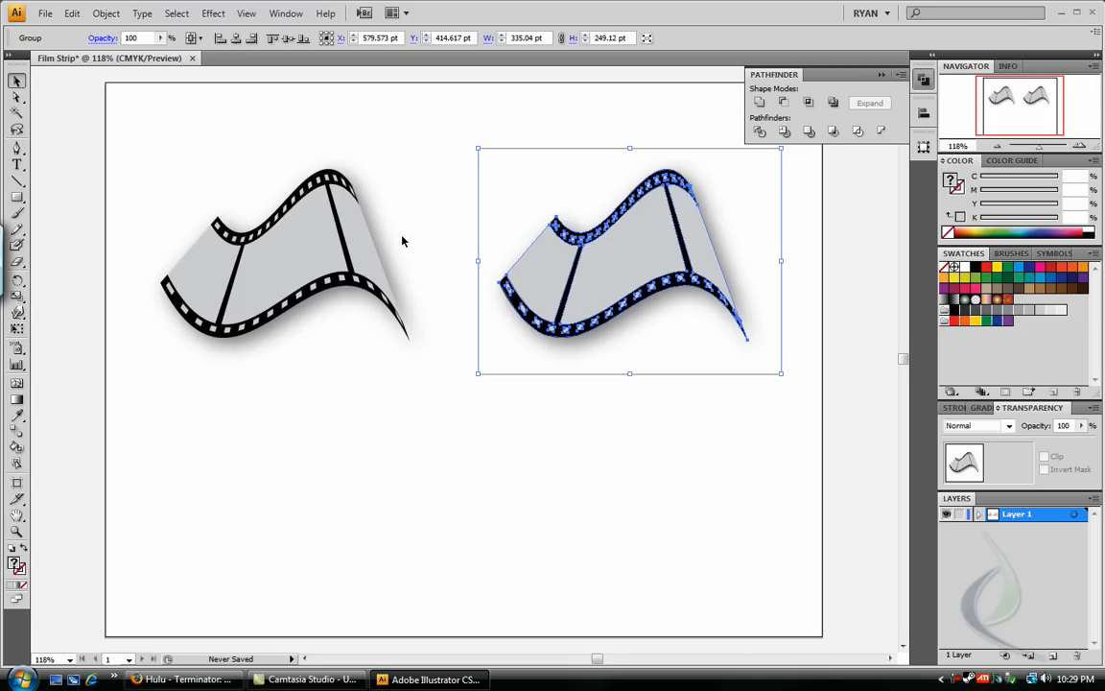
pyautogui.moveTo(560, 245)
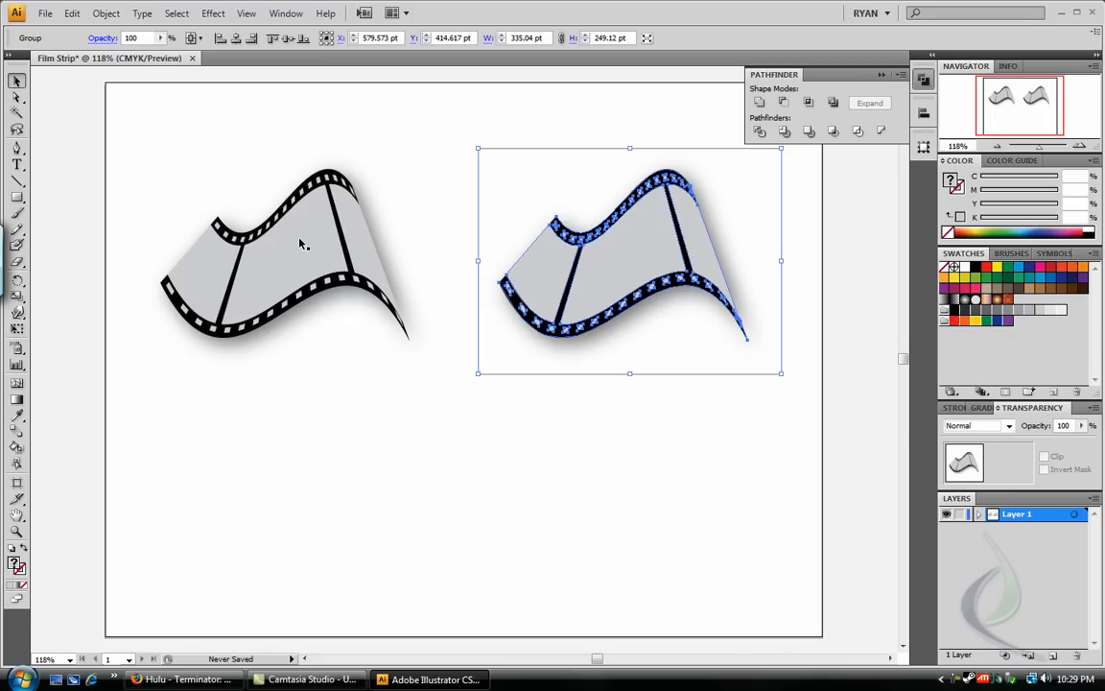
# Bend the expanded right filmstrip into a tall, near-upright S-curve.
pyautogui.click(279, 254)
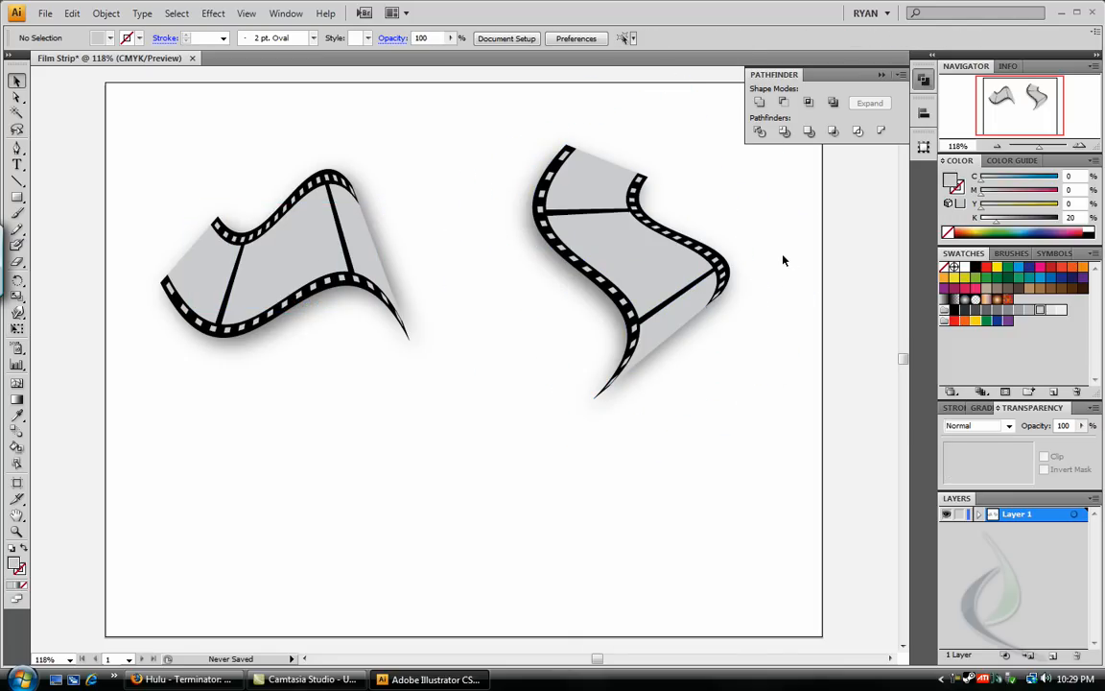
pyautogui.moveTo(714, 290)
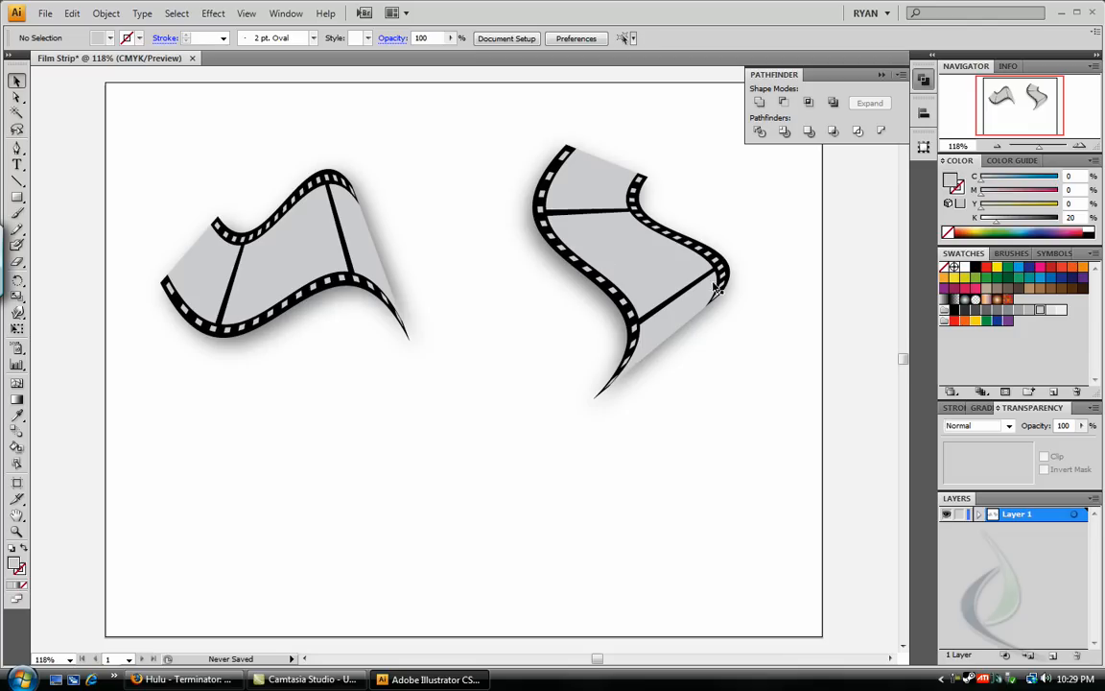
pyautogui.moveTo(622, 267)
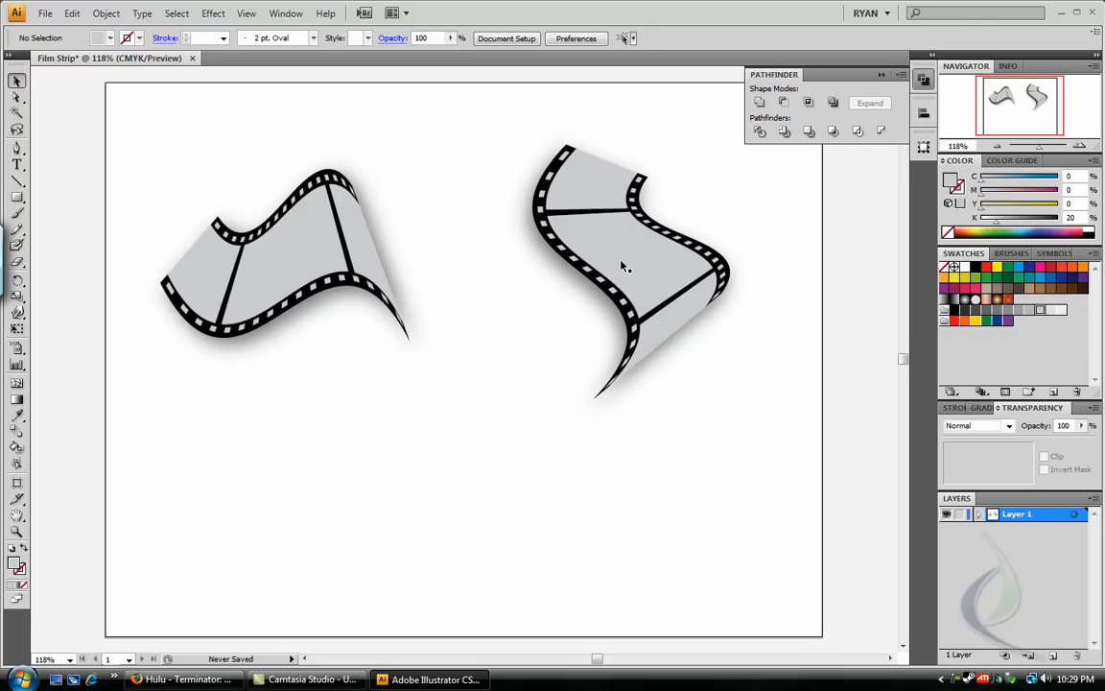
pyautogui.moveTo(668, 313)
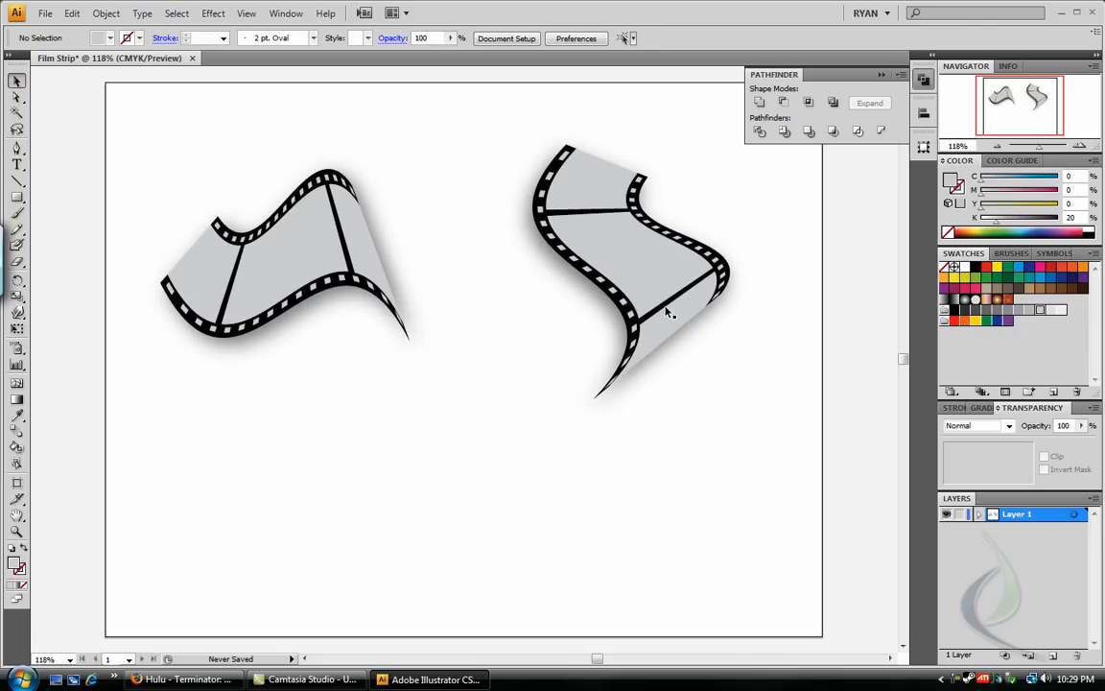
pyautogui.moveTo(679, 327)
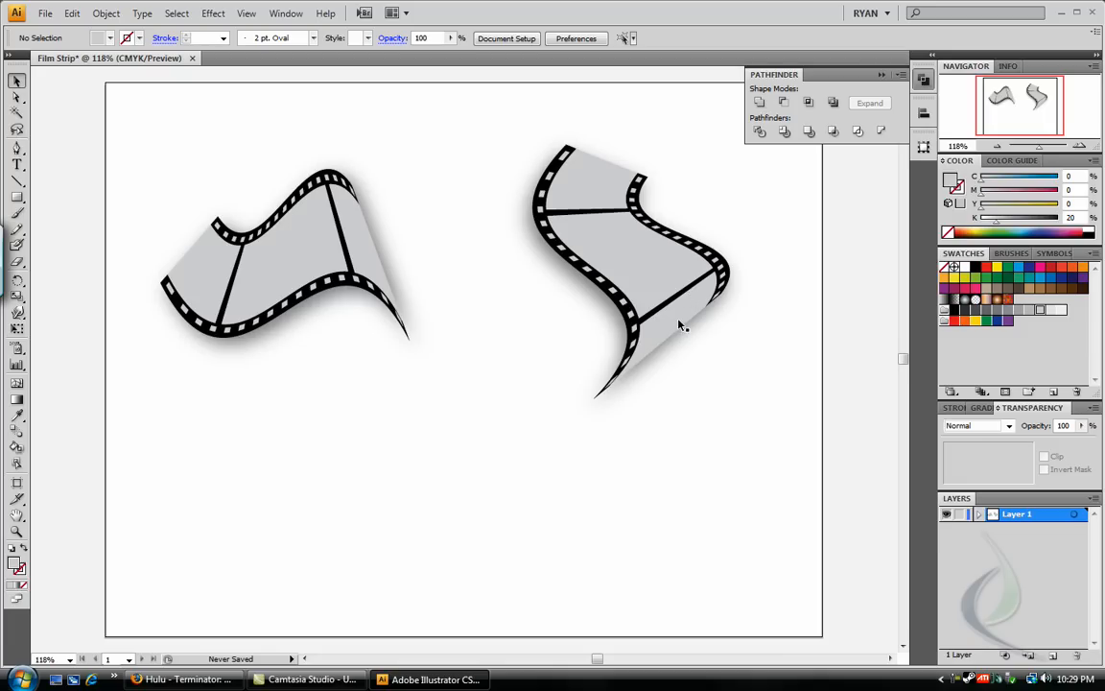
pyautogui.moveTo(625, 215)
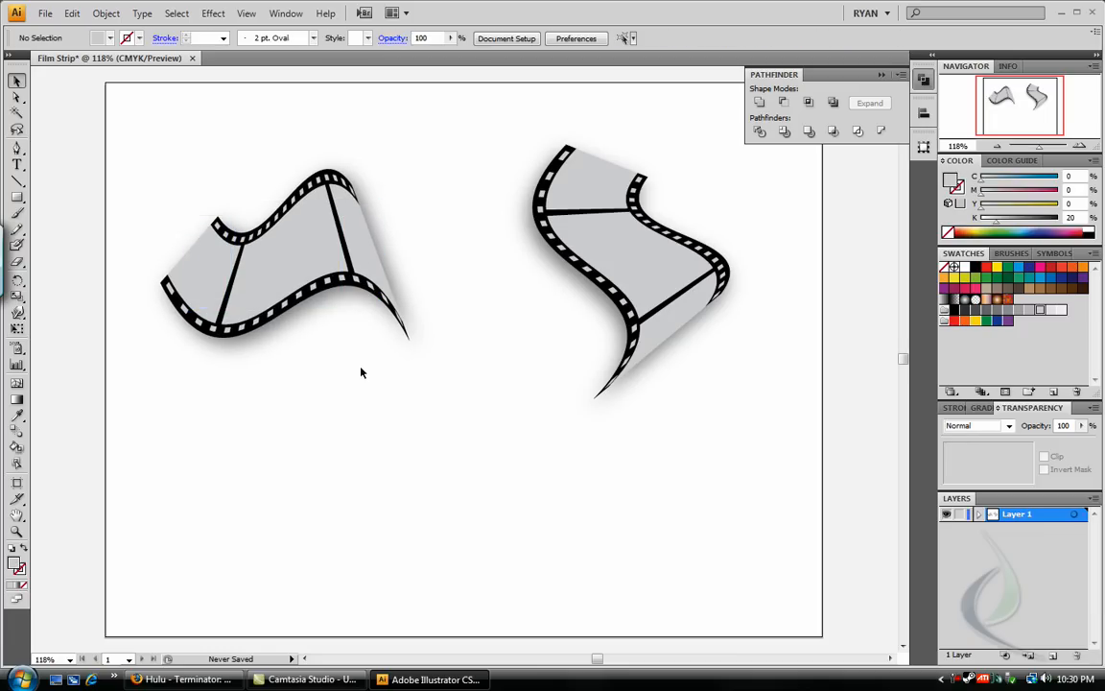
# Fill a full-artboard background with a brown radial gradient behind the enlarged filmstrips, then deselect.
pyautogui.click(278, 268)
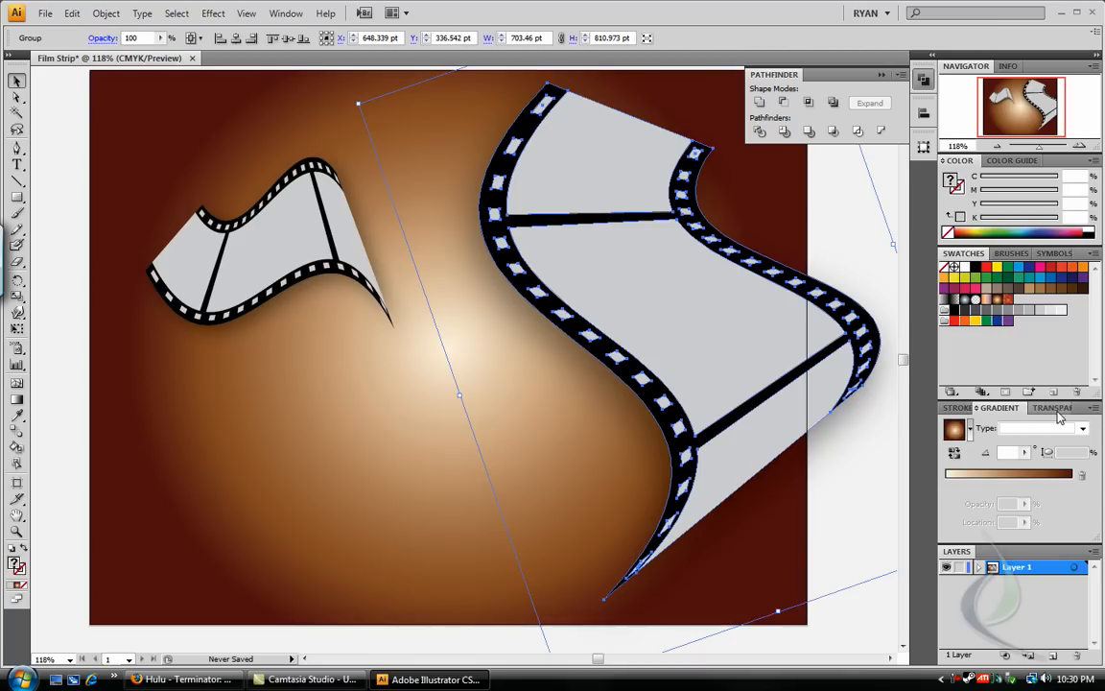
pyautogui.click(979, 426)
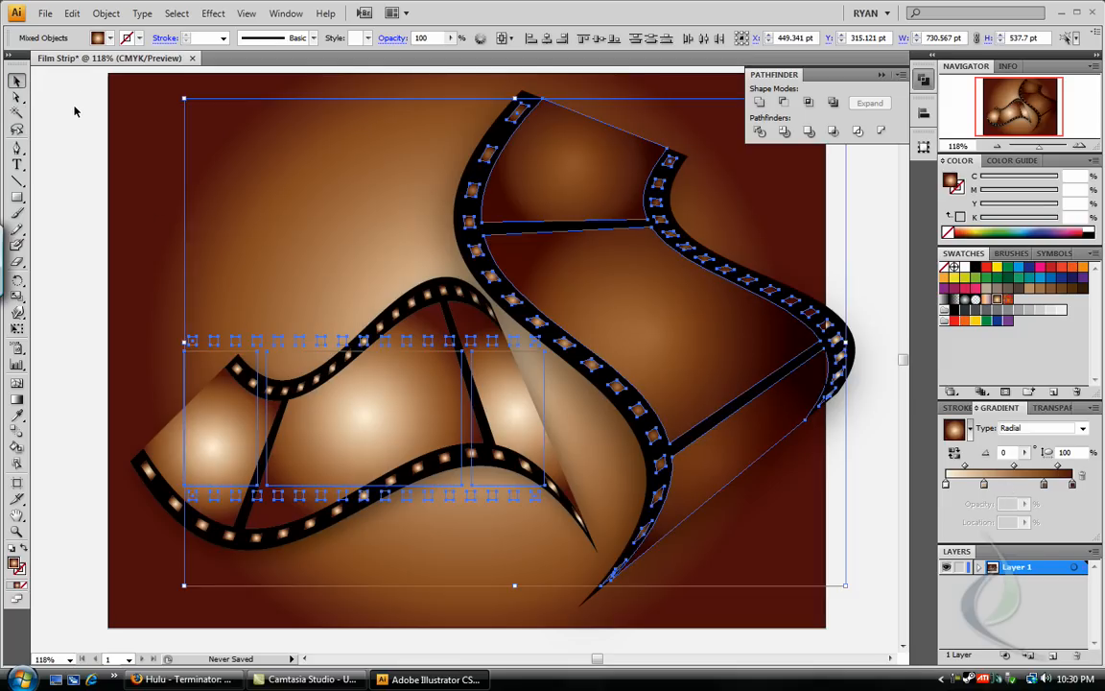
pyautogui.click(280, 439)
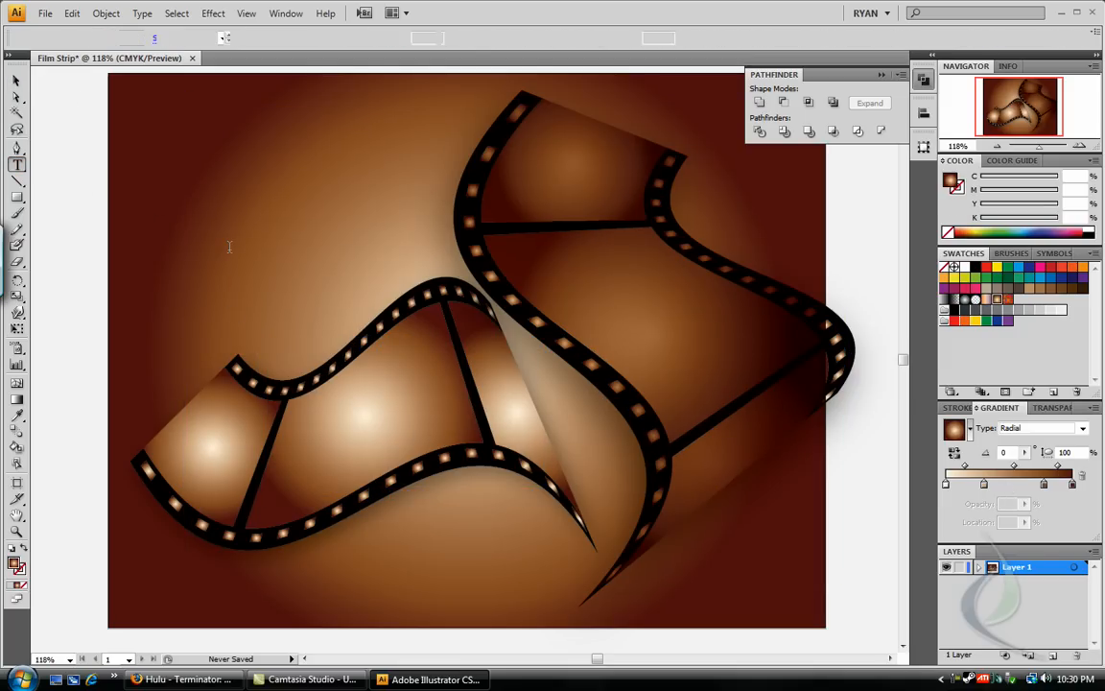
# Write the bold white title MOVIE in the upper left and bring up its context options.
pyautogui.write('MOVIE')
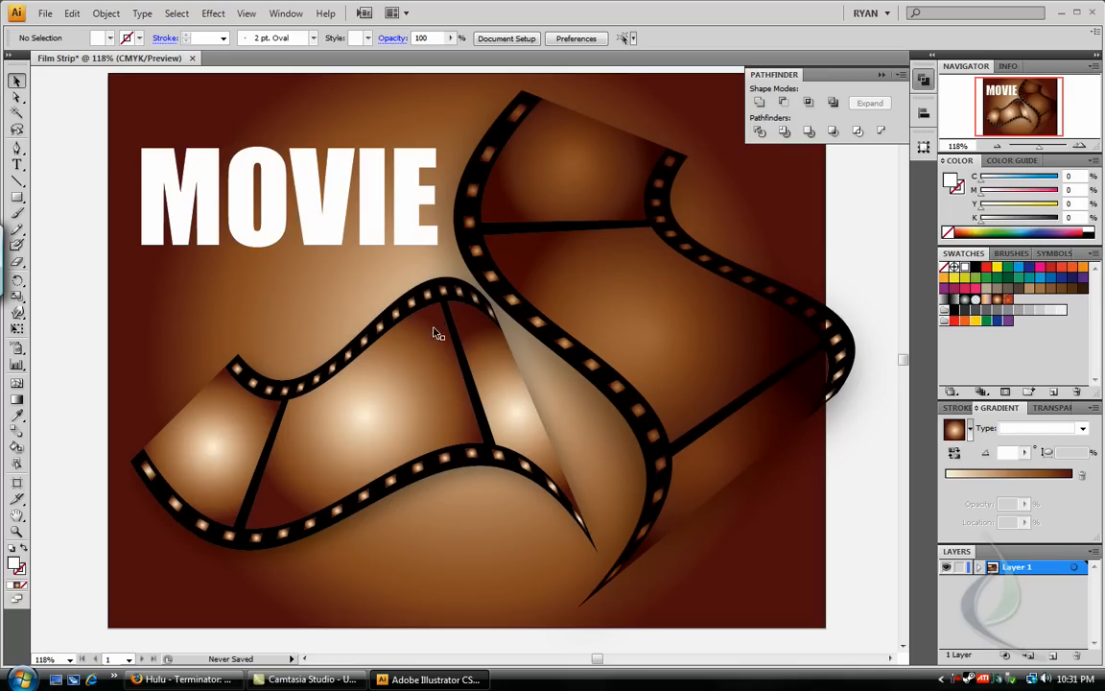
pyautogui.rightClick(288, 246)
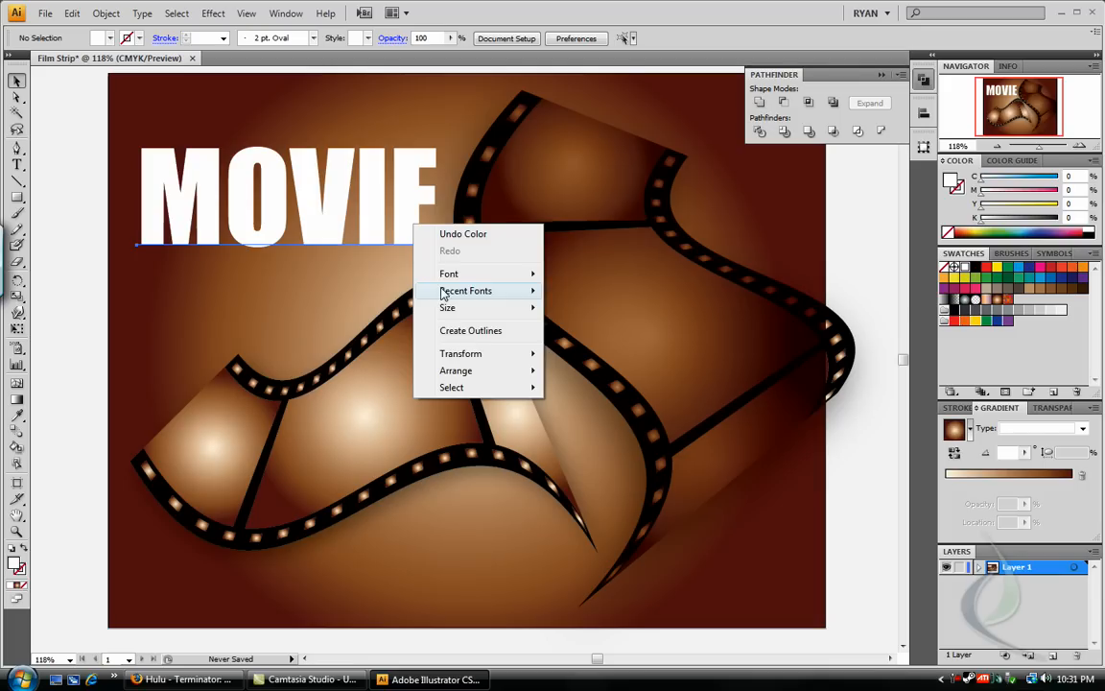